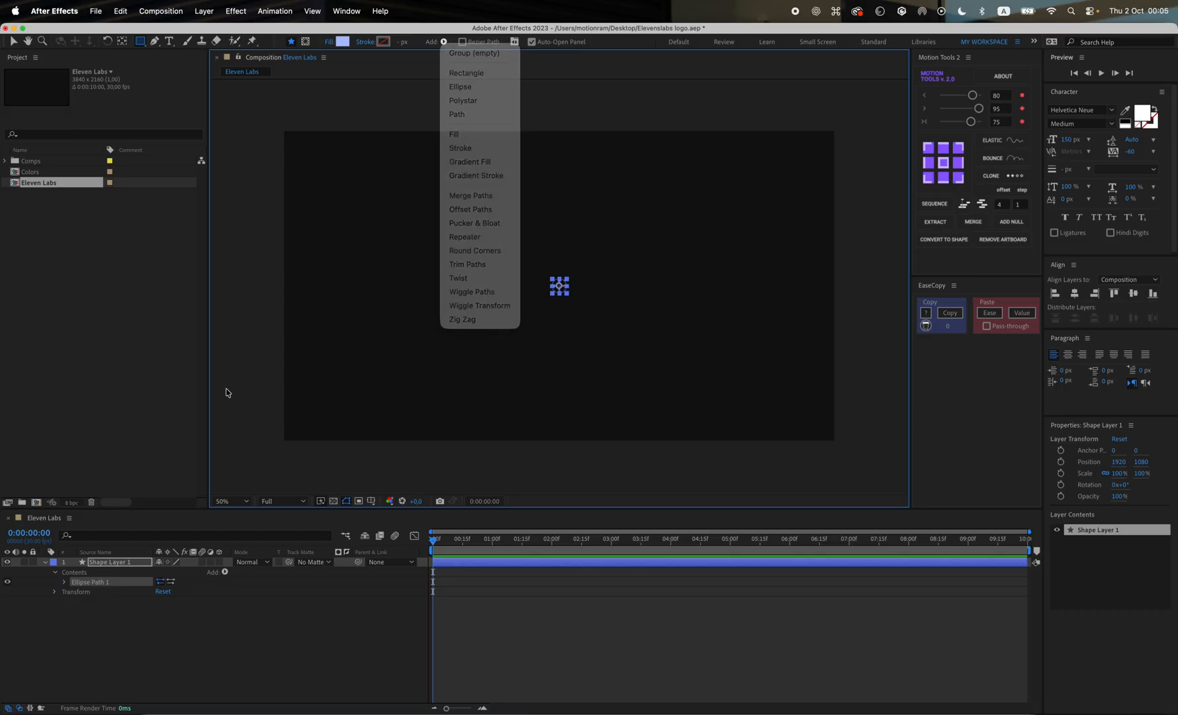
# Give the ellipse a white fill and lower its opacity to 20% as a guide circle
pyautogui.click(454, 133)
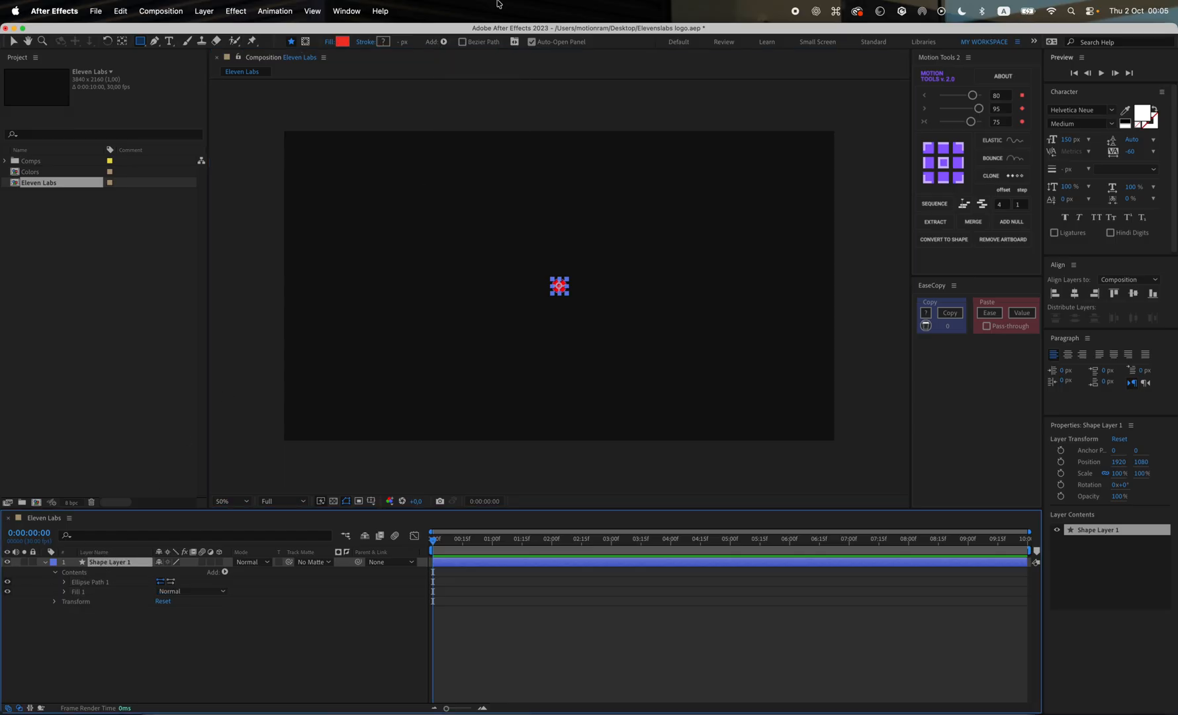
pyautogui.click(344, 41)
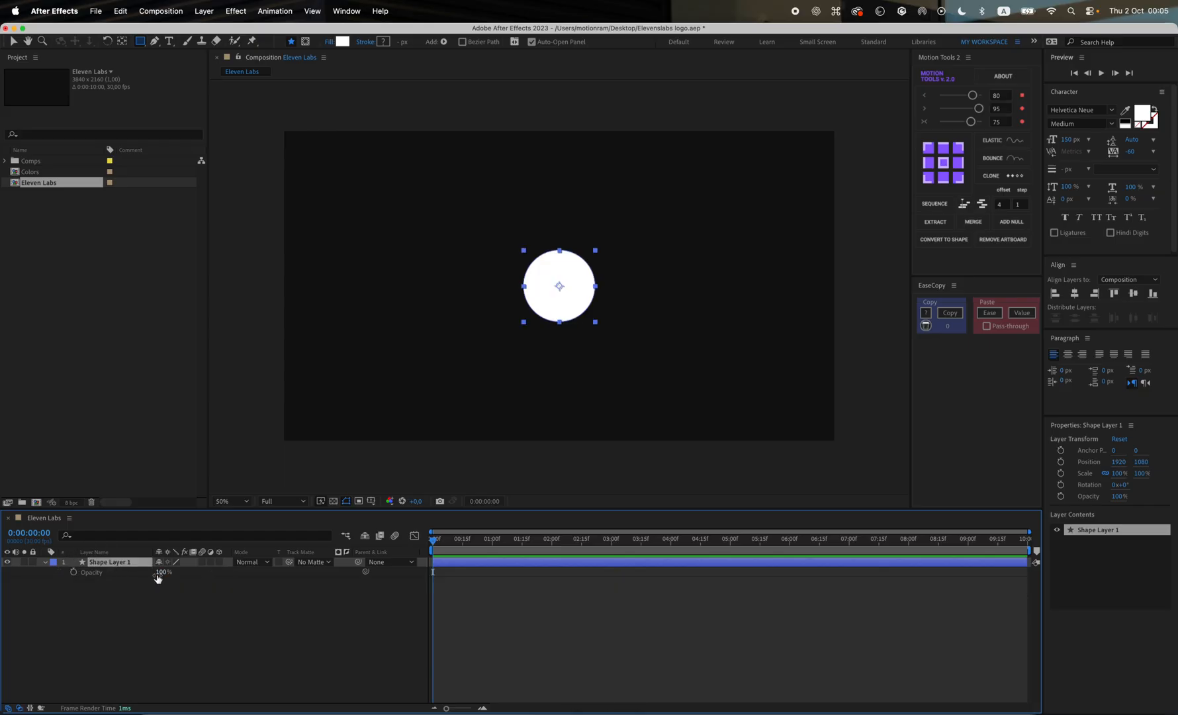
pyautogui.write('20')
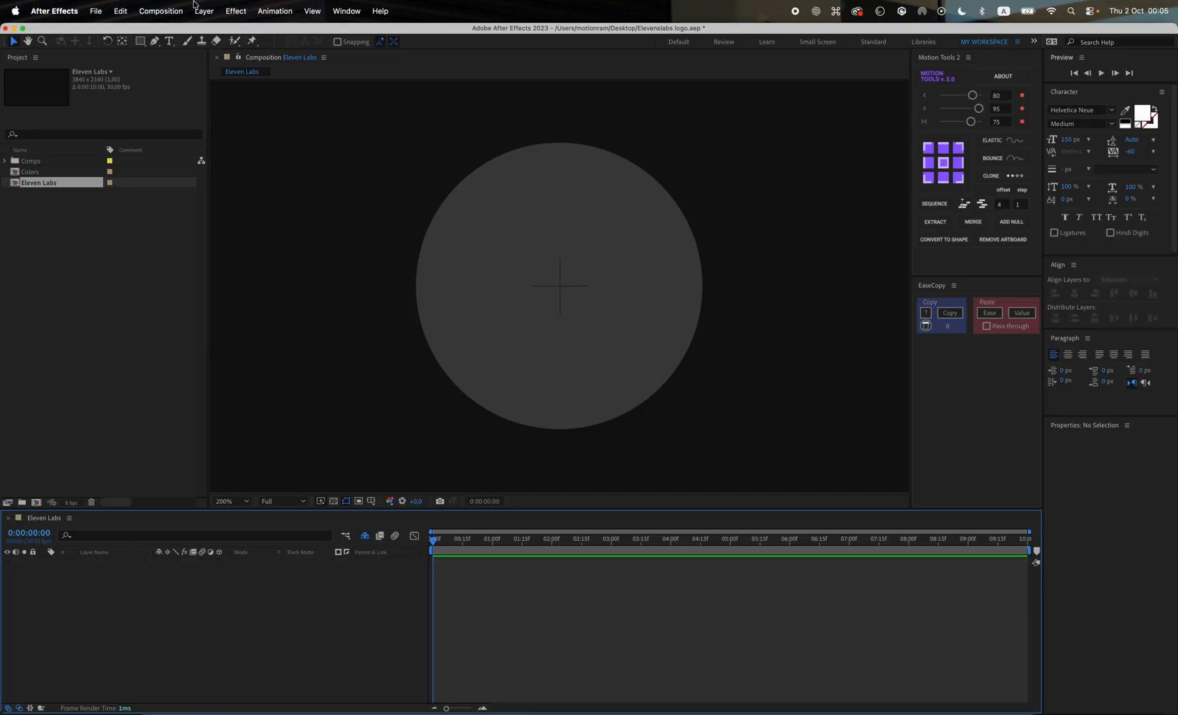
# Draw successive Pen-tool wedges from the circle's centre to its edge on separate layers
pyautogui.click(153, 41)
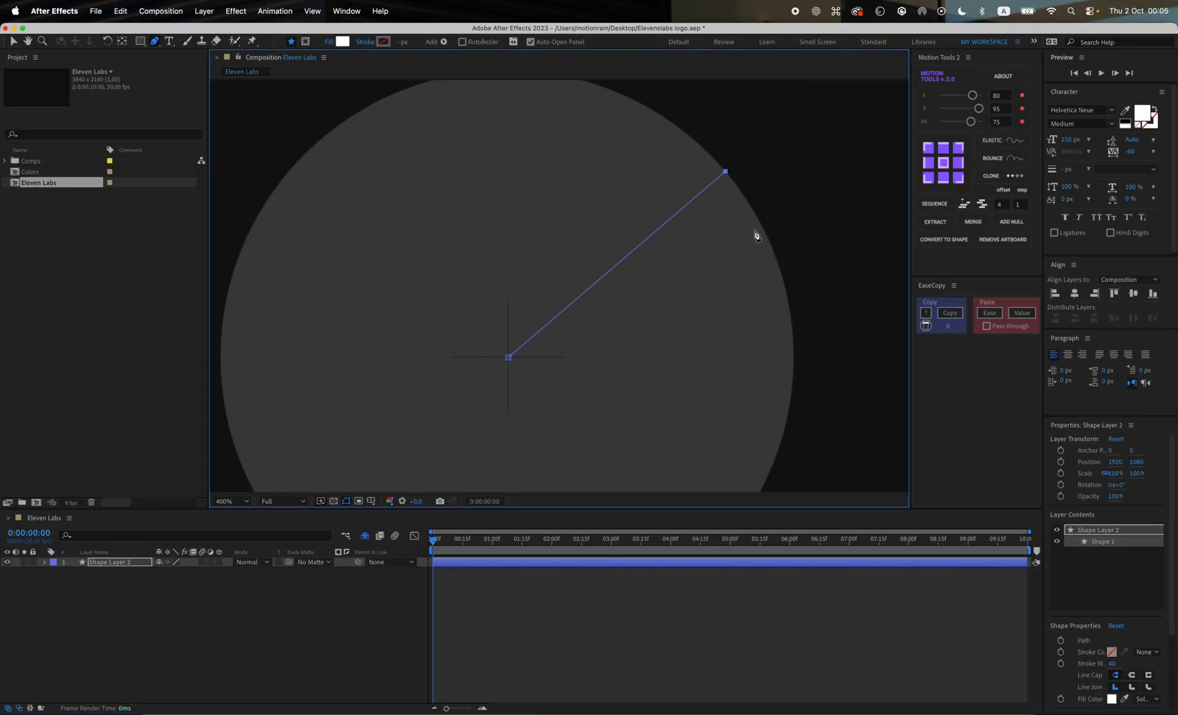
pyautogui.moveTo(724, 171); pyautogui.dragTo(786, 296)
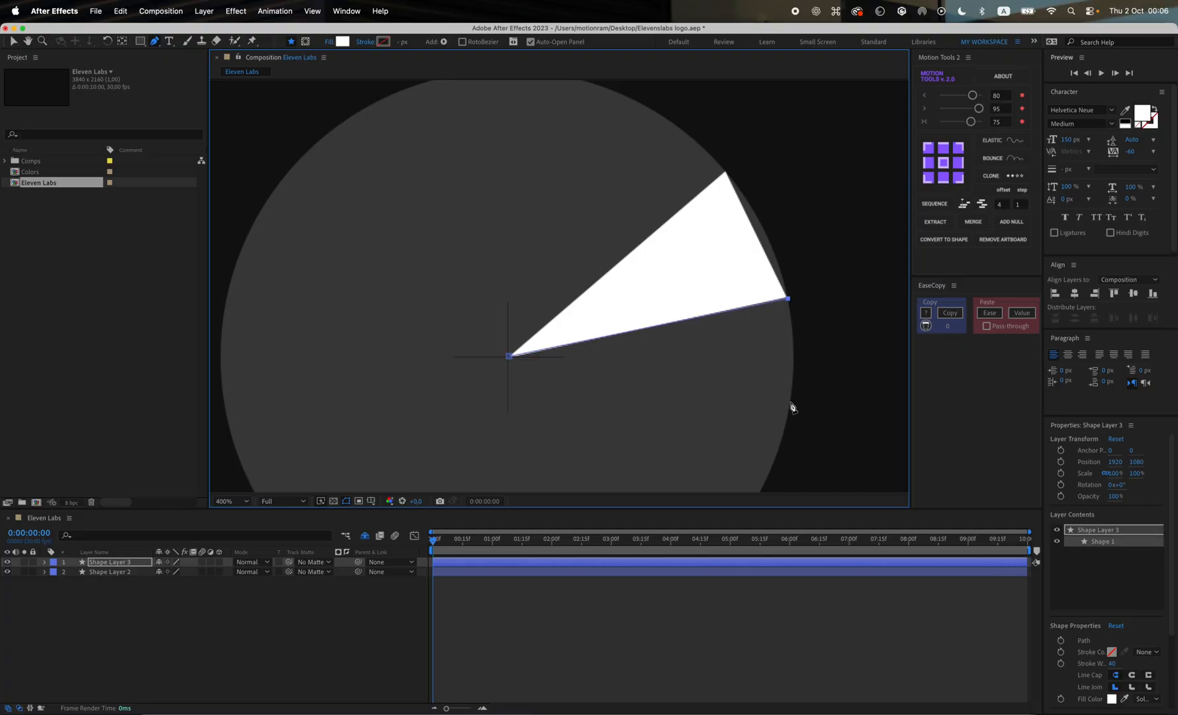
pyautogui.moveTo(788, 297); pyautogui.dragTo(793, 352)
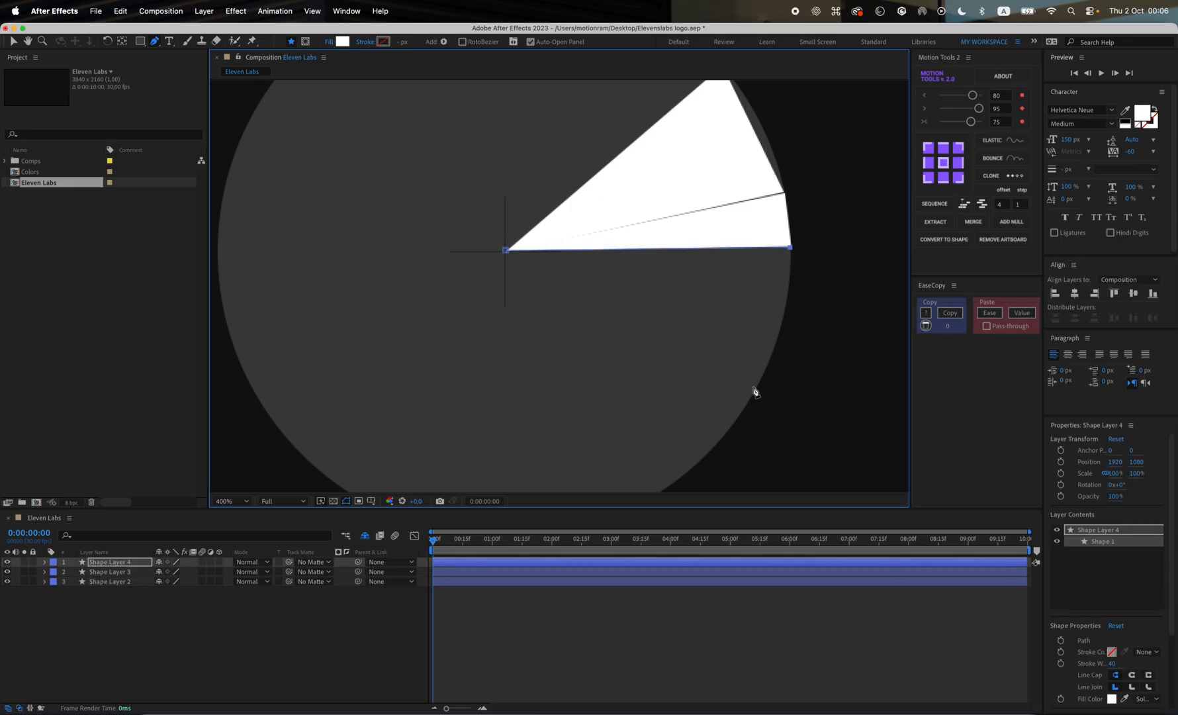
pyautogui.moveTo(787, 247); pyautogui.dragTo(753, 391)
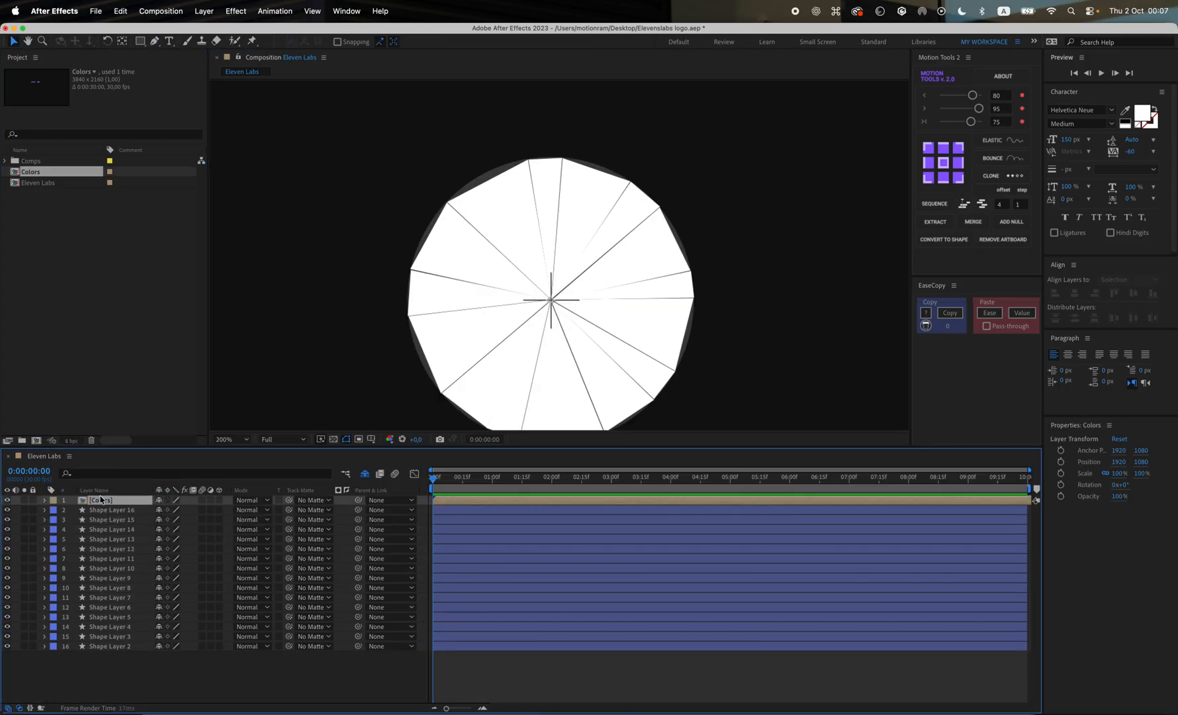
# Recolour the wedges' fills by sampling blue and dark blue swatches from the Colors palette
pyautogui.click(104, 664)
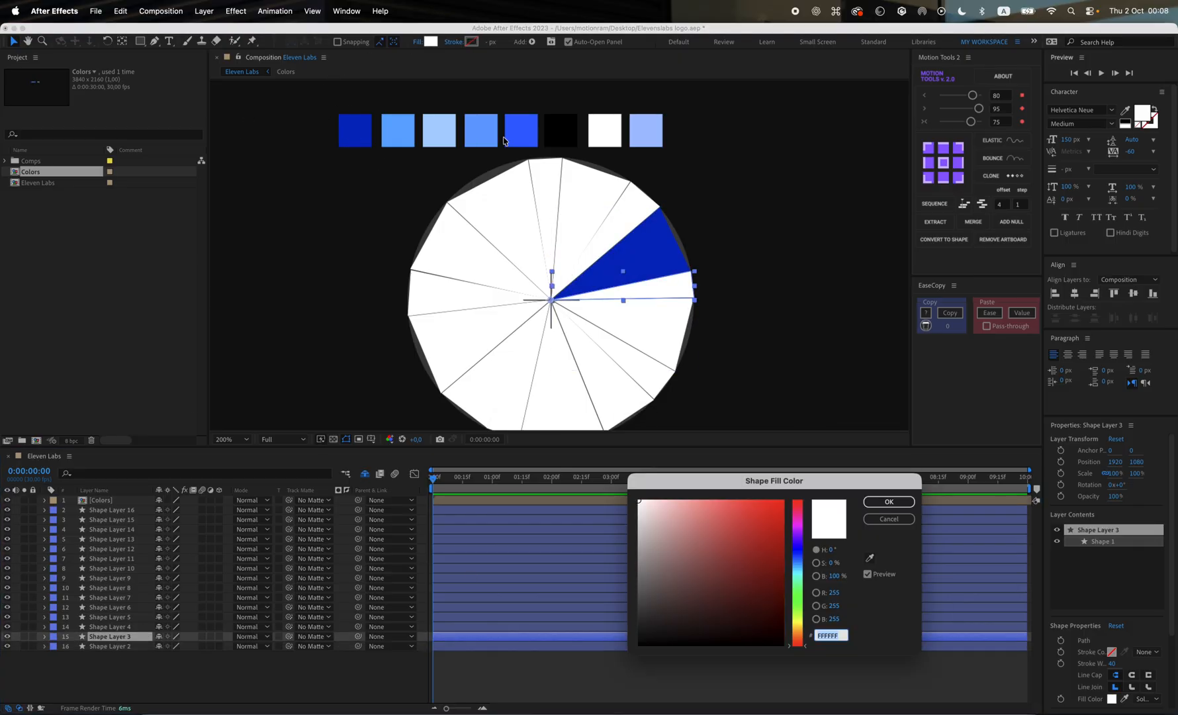
pyautogui.click(728, 500)
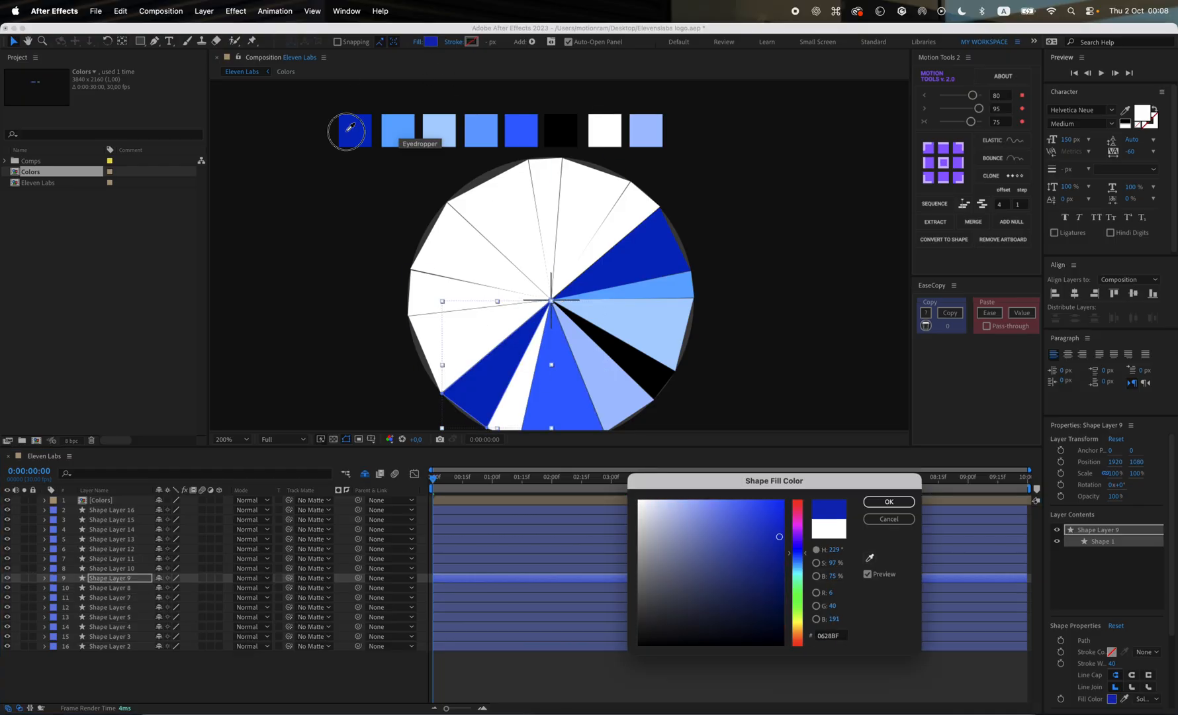
pyautogui.click(460, 288)
pyautogui.write('time*')
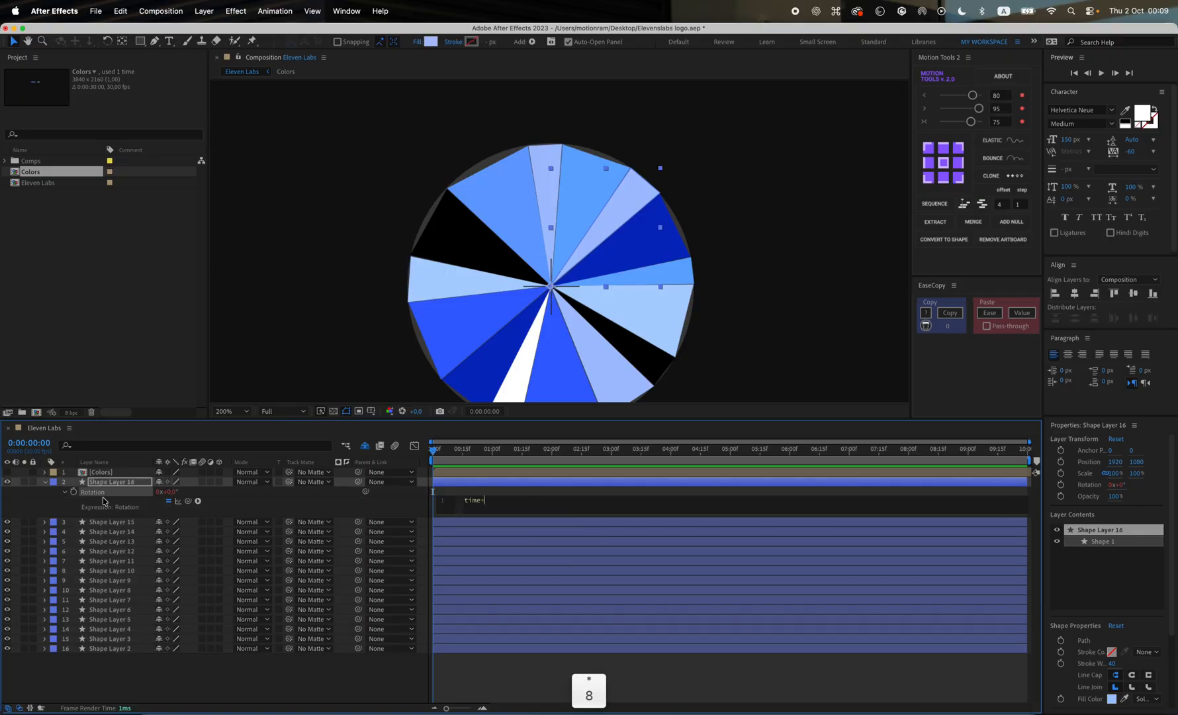
# Finish a time*15 rotation expression and work down the remaining wedge layers
pyautogui.write('15')
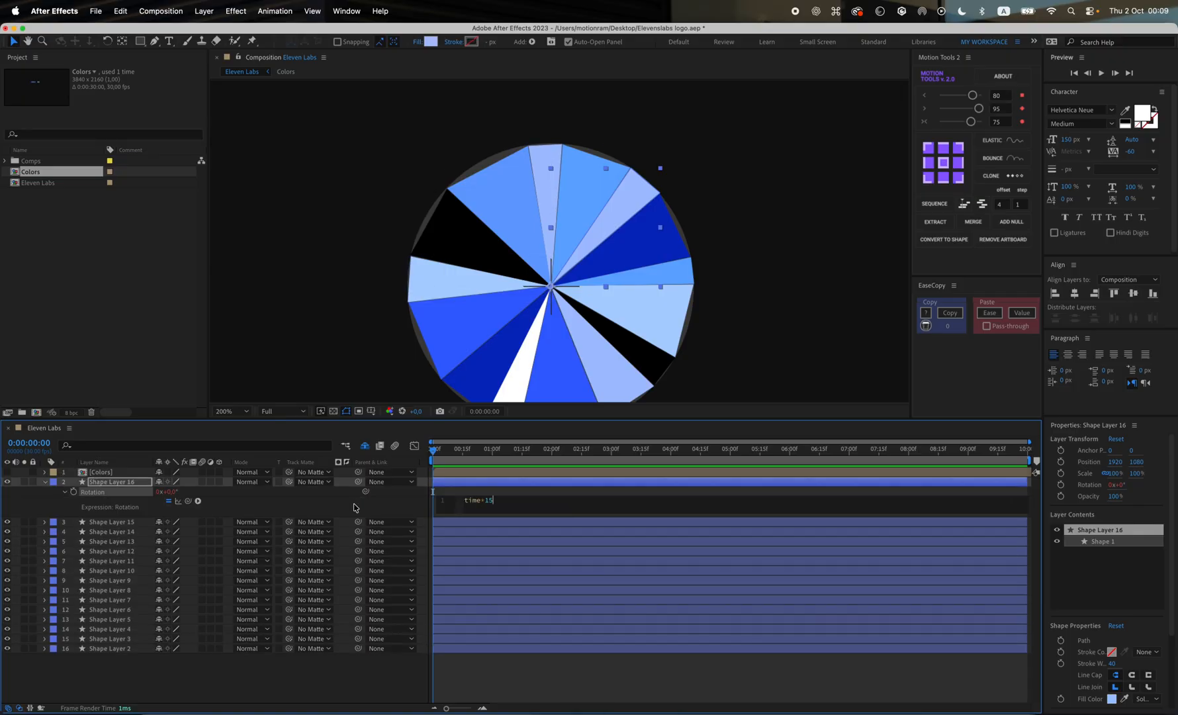
pyautogui.rightClick(93, 492)
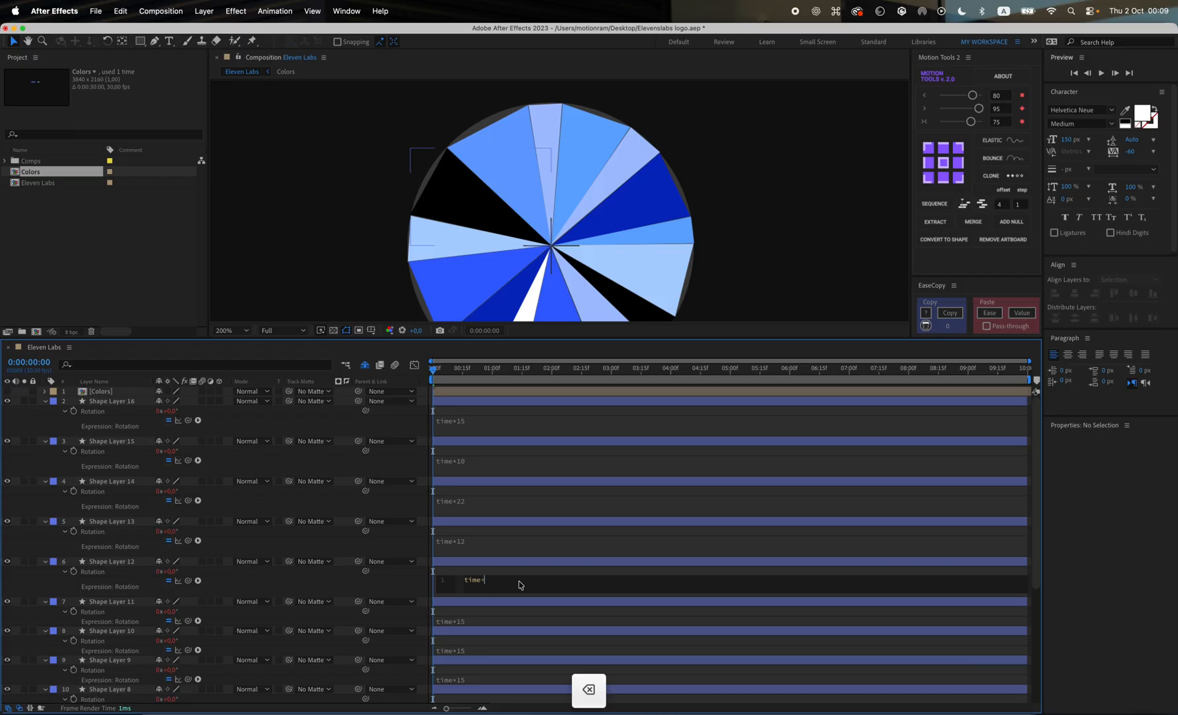
pyautogui.scroll(-3)
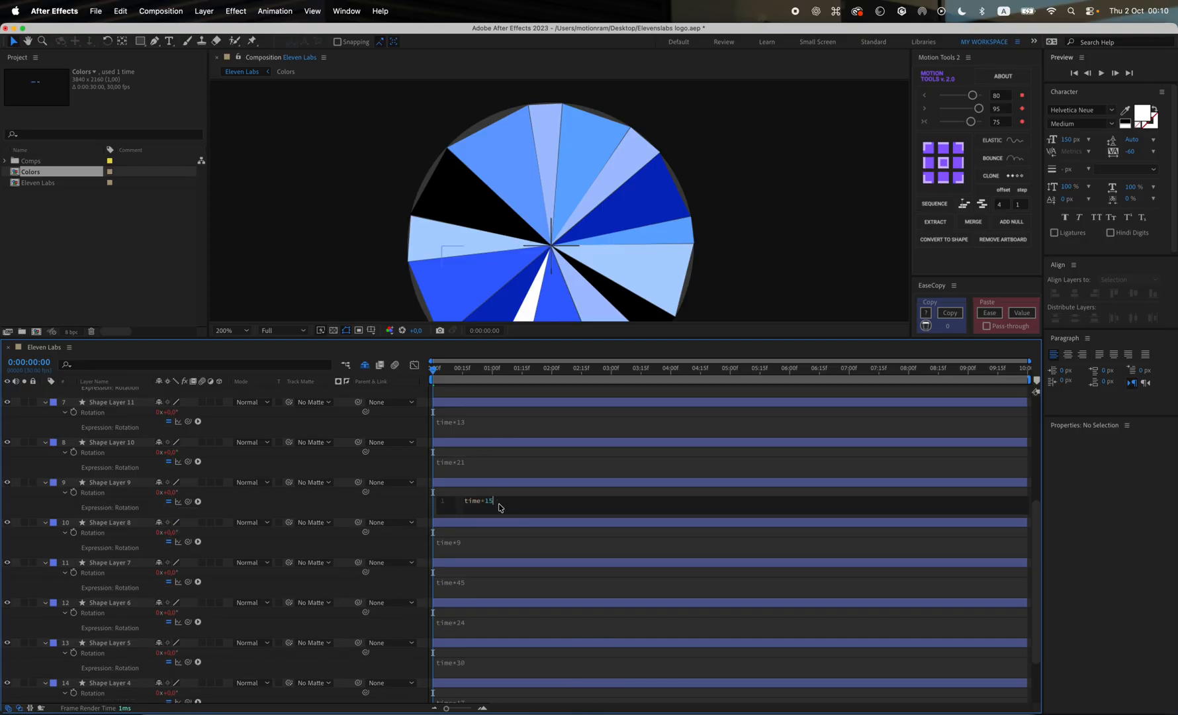
pyautogui.scroll(-3)
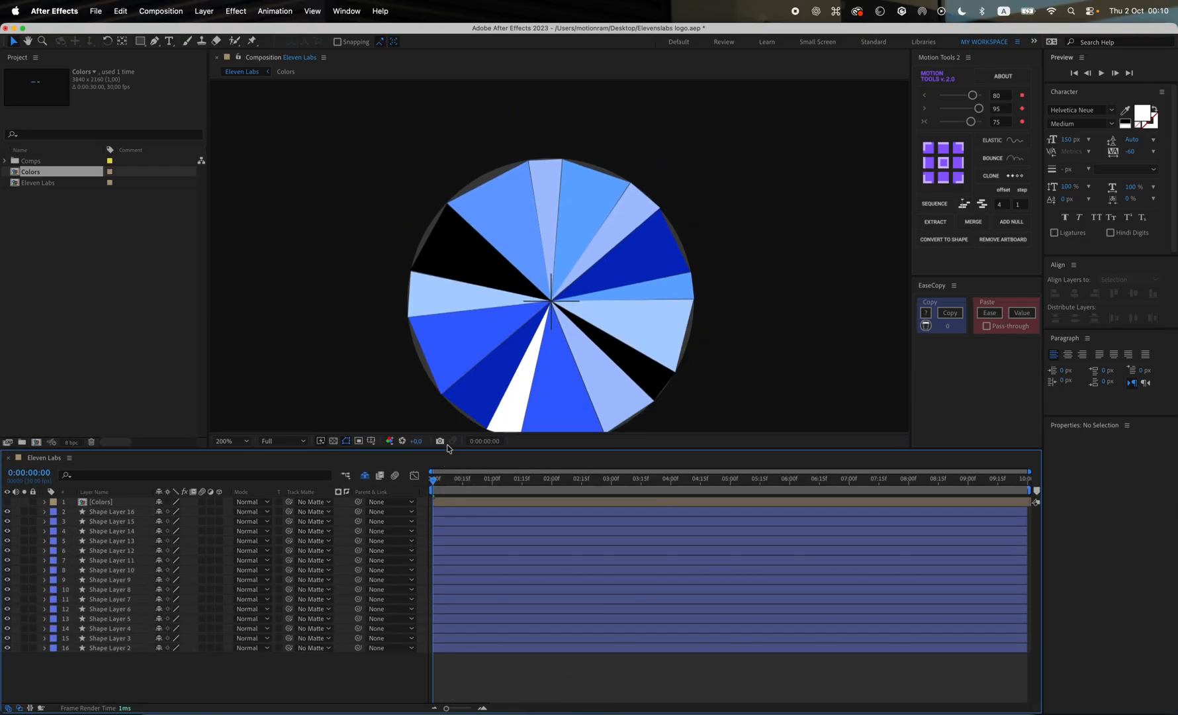
# Play and stop the preview to watch the wedges spin at different speeds
pyautogui.press('space')
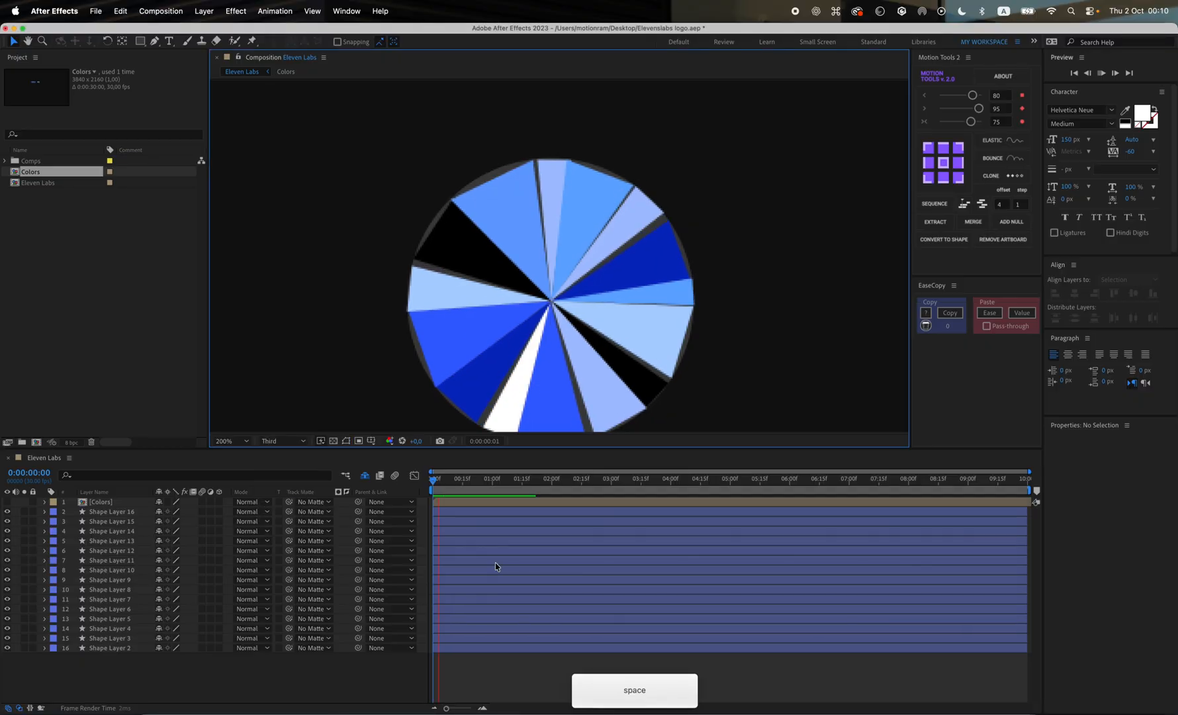
pyautogui.press('space')
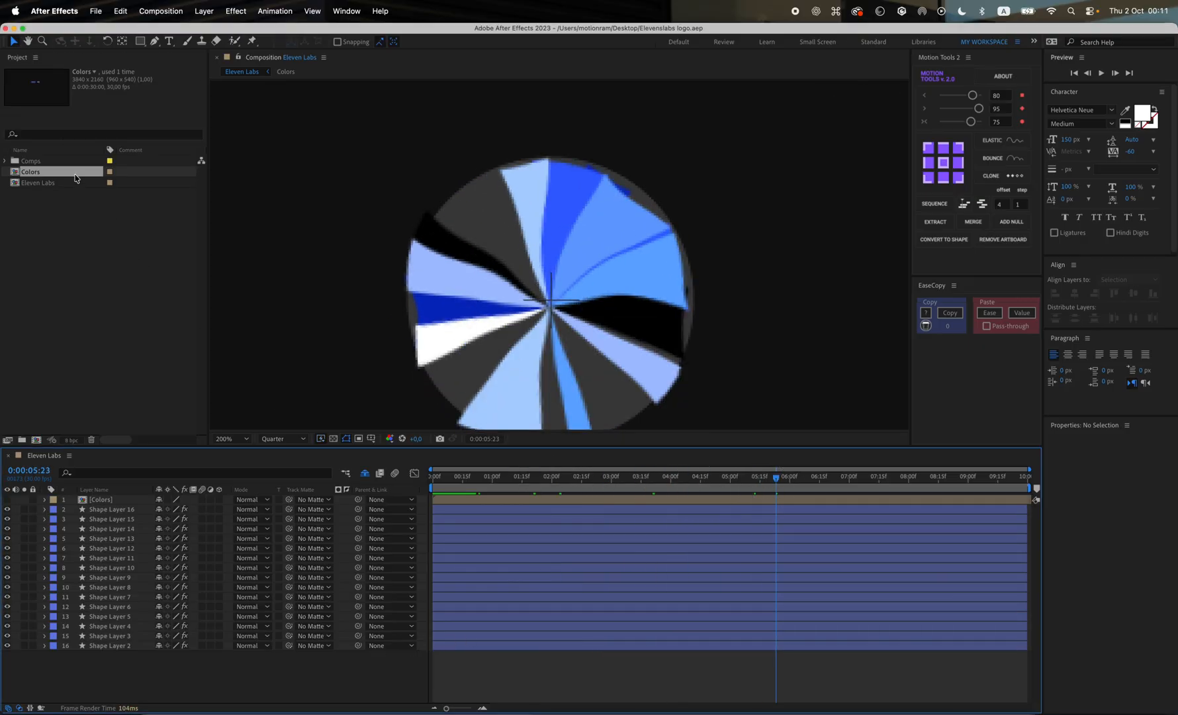
# Precompose into Eleven Labs Main, add a filled ellipse named Mask as the disc's track matte
pyautogui.click(39, 183)
pyautogui.write('K')
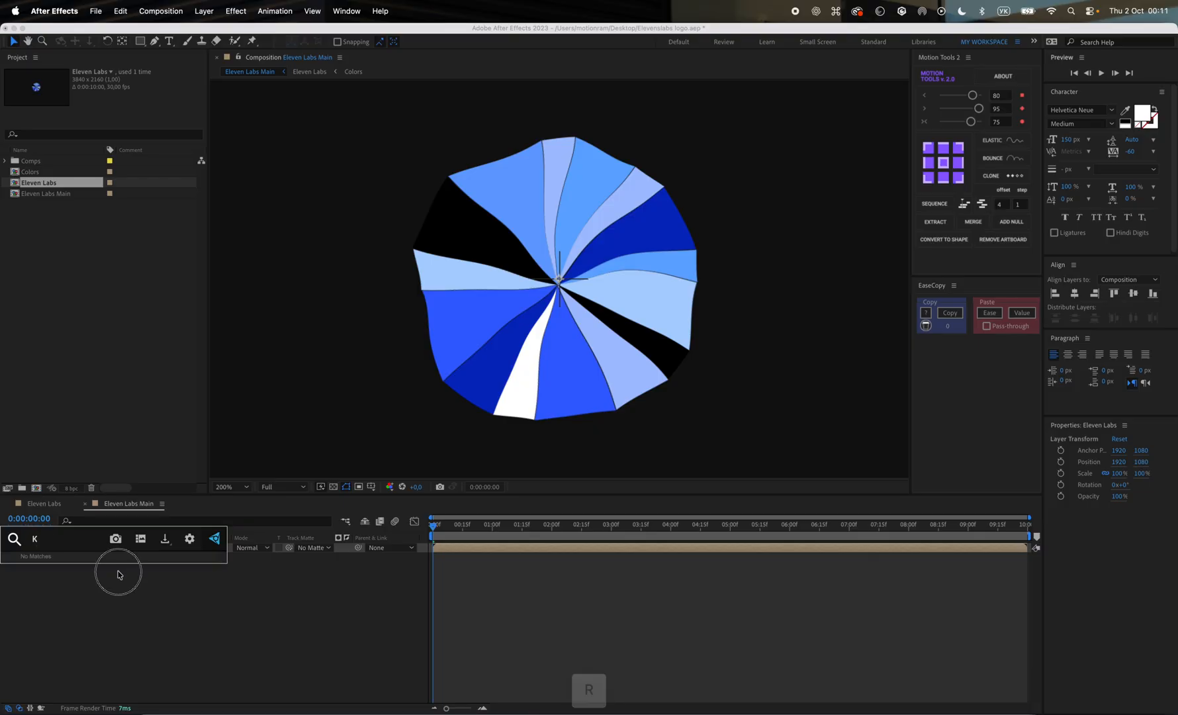
pyautogui.rightClick(119, 573)
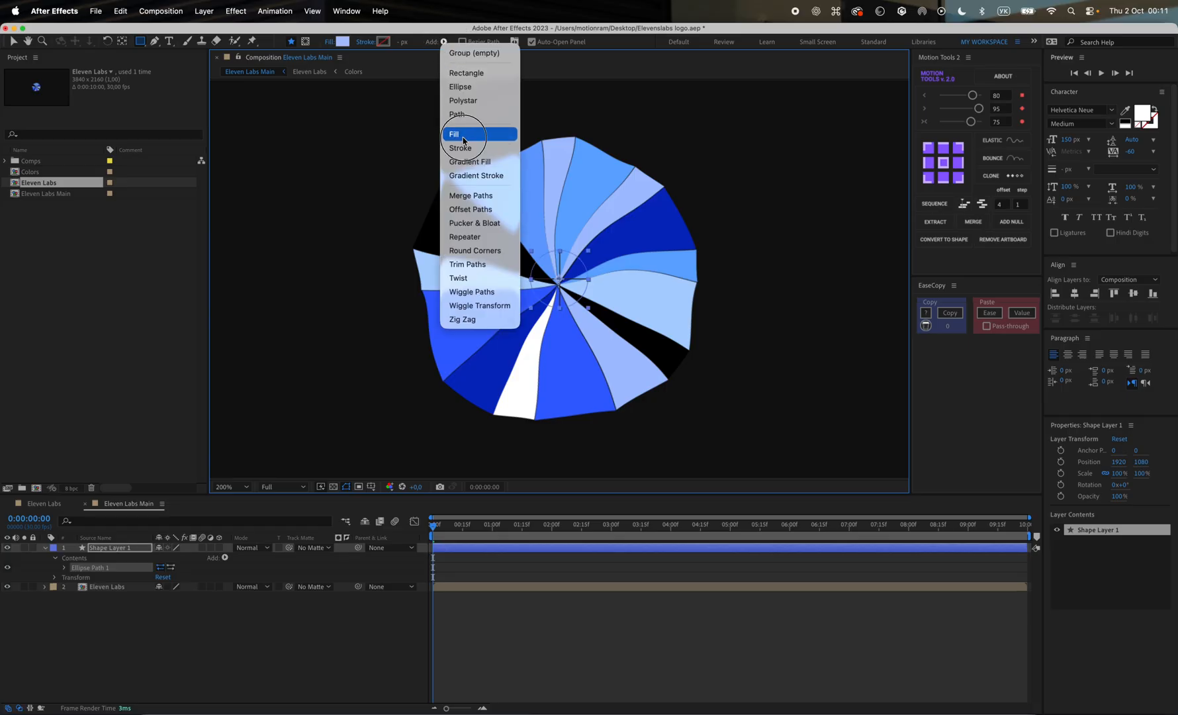
pyautogui.click(454, 134)
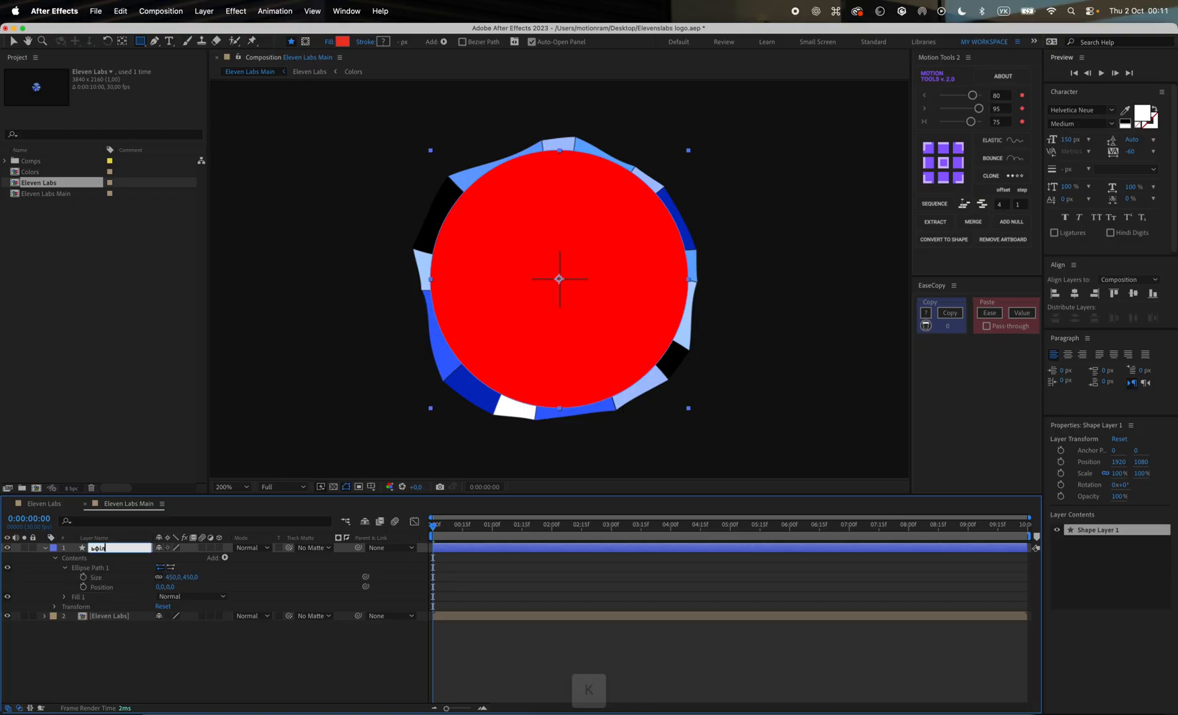
pyautogui.write('Mask')
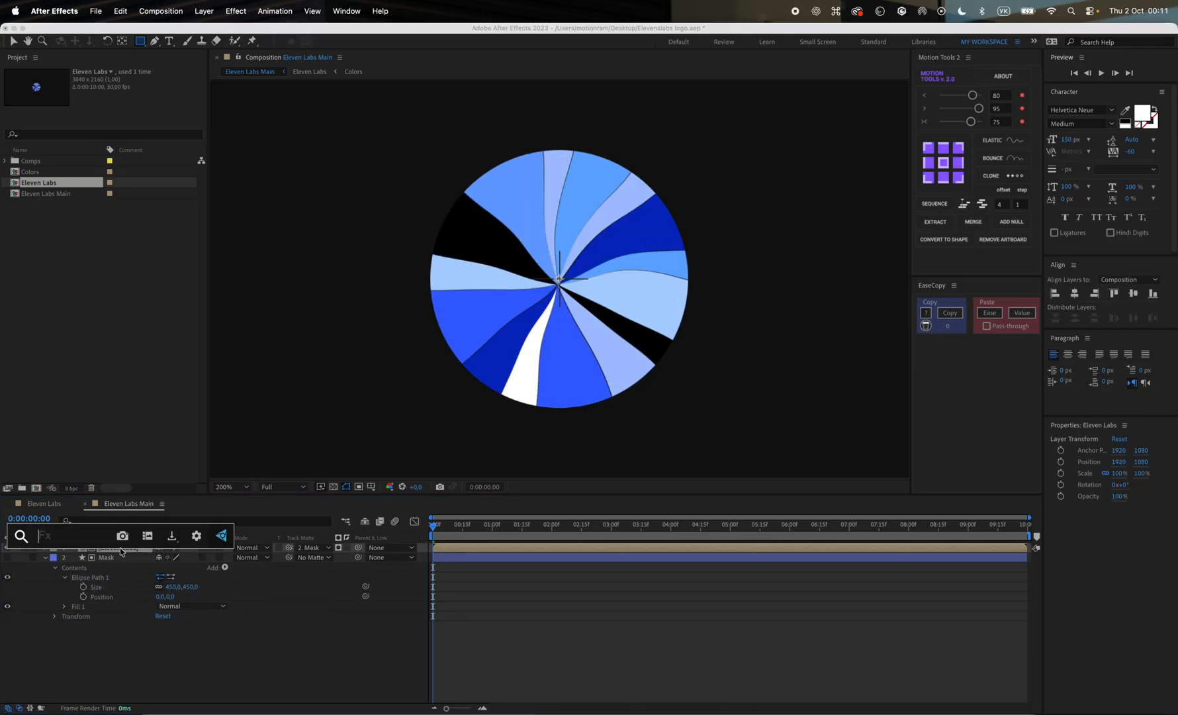
# Apply Radial Blur to the disc with Type Spin and Amount 20
pyautogui.write('rad')
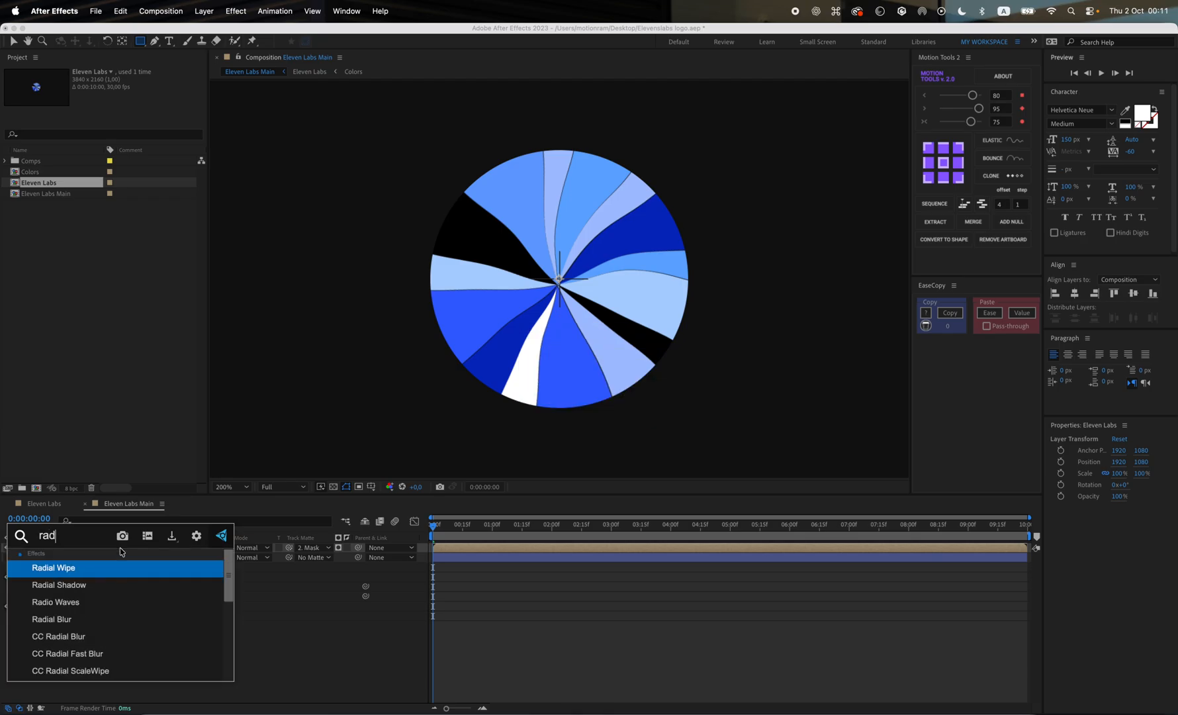
pyautogui.doubleClick(52, 620)
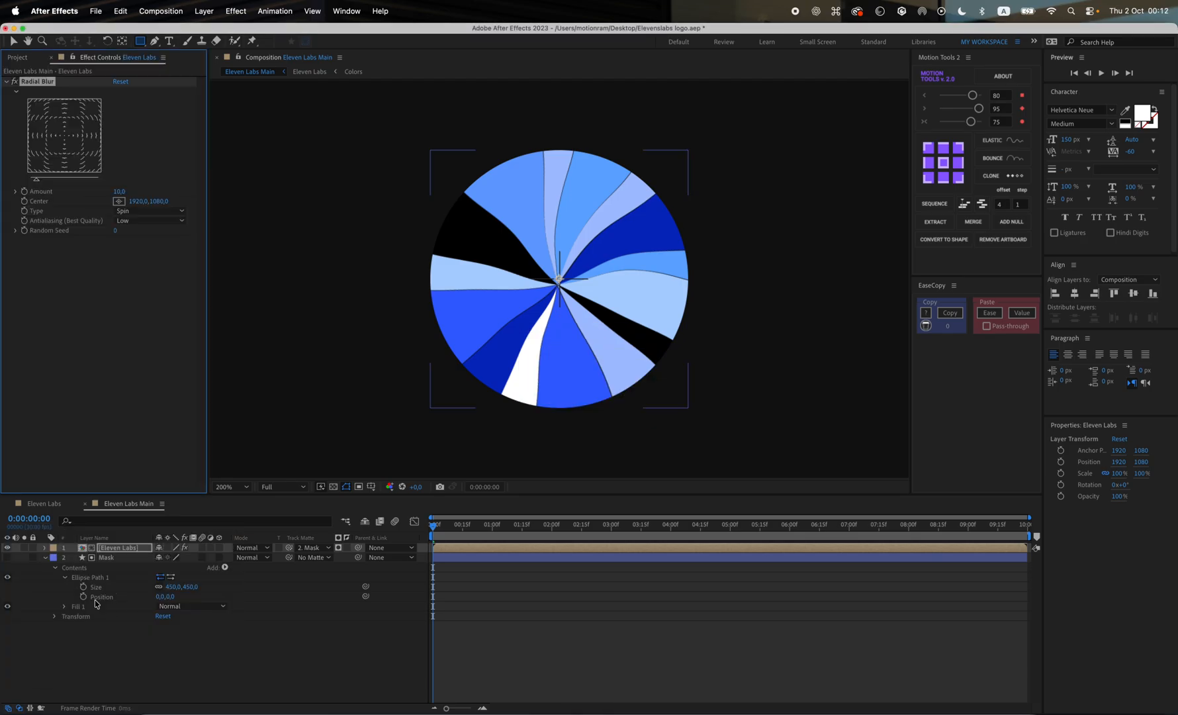
pyautogui.click(147, 210)
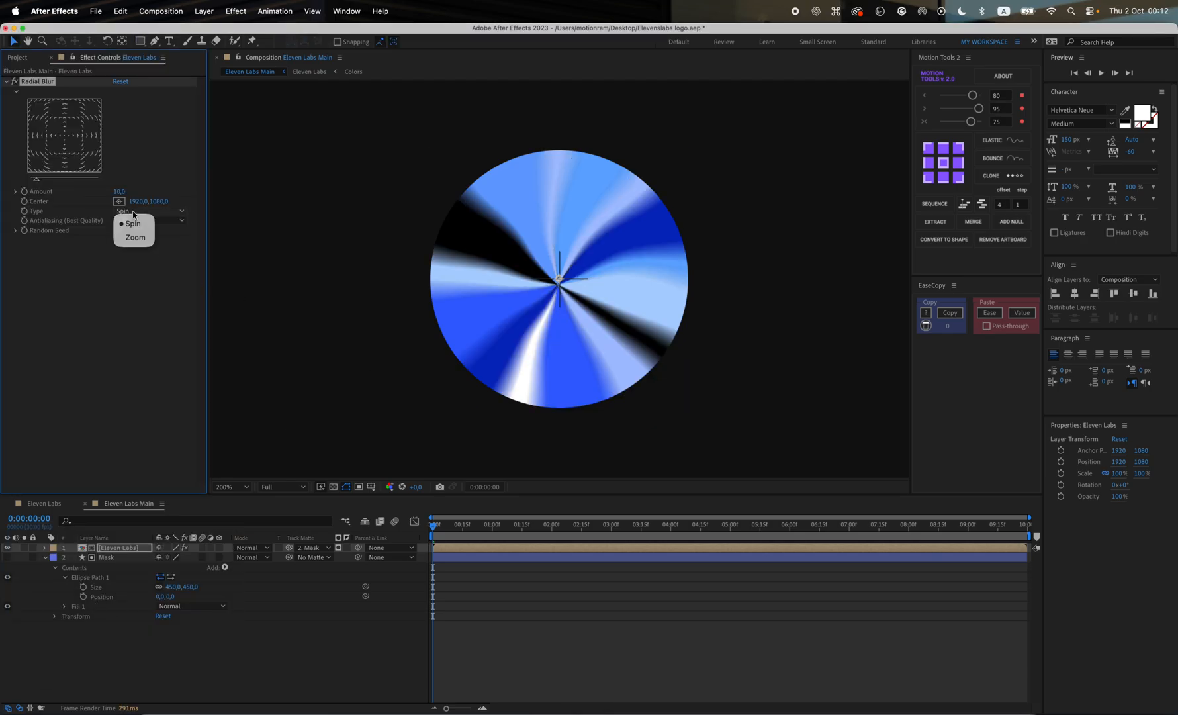
pyautogui.click(132, 223)
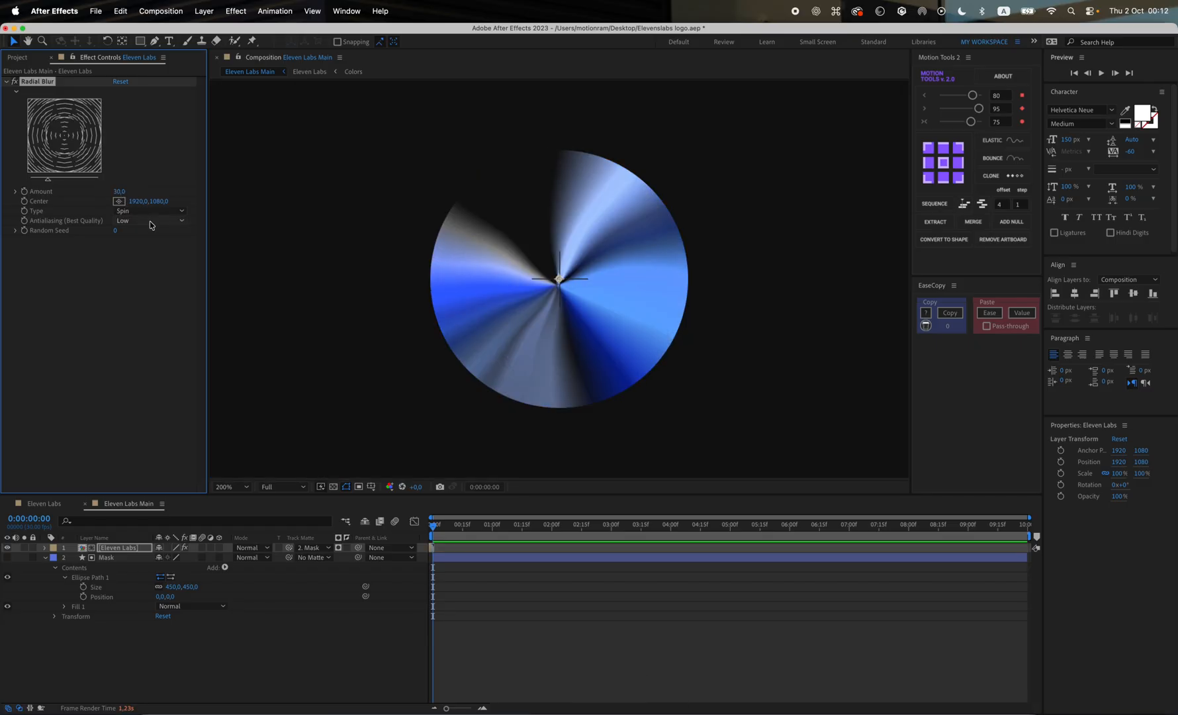
pyautogui.click(119, 231)
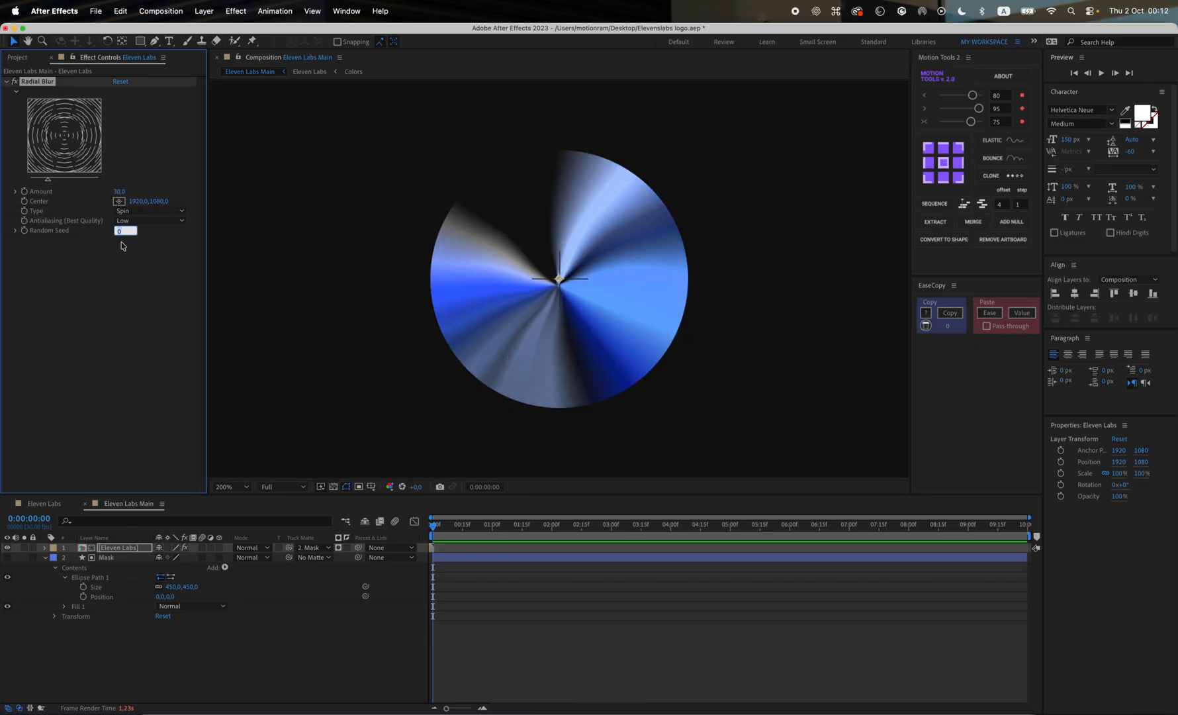
pyautogui.click(148, 220)
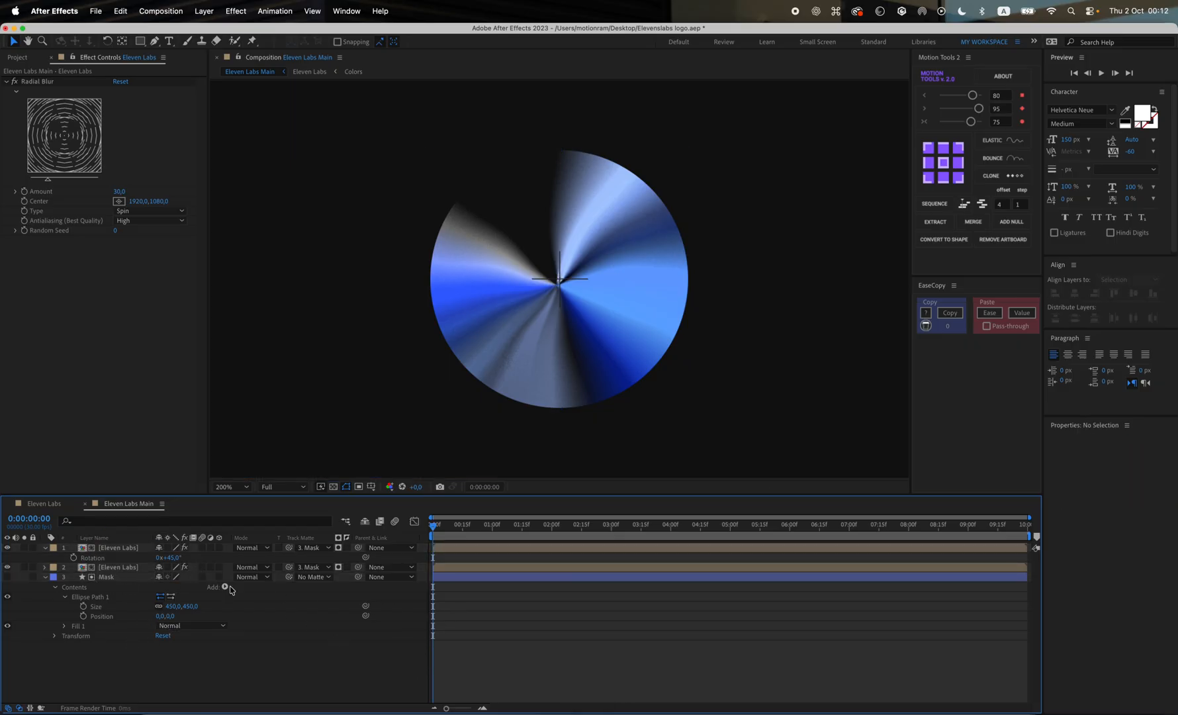
# Set the duplicated disc layer's track matte to Mask with high antialiasing
pyautogui.click(458, 525)
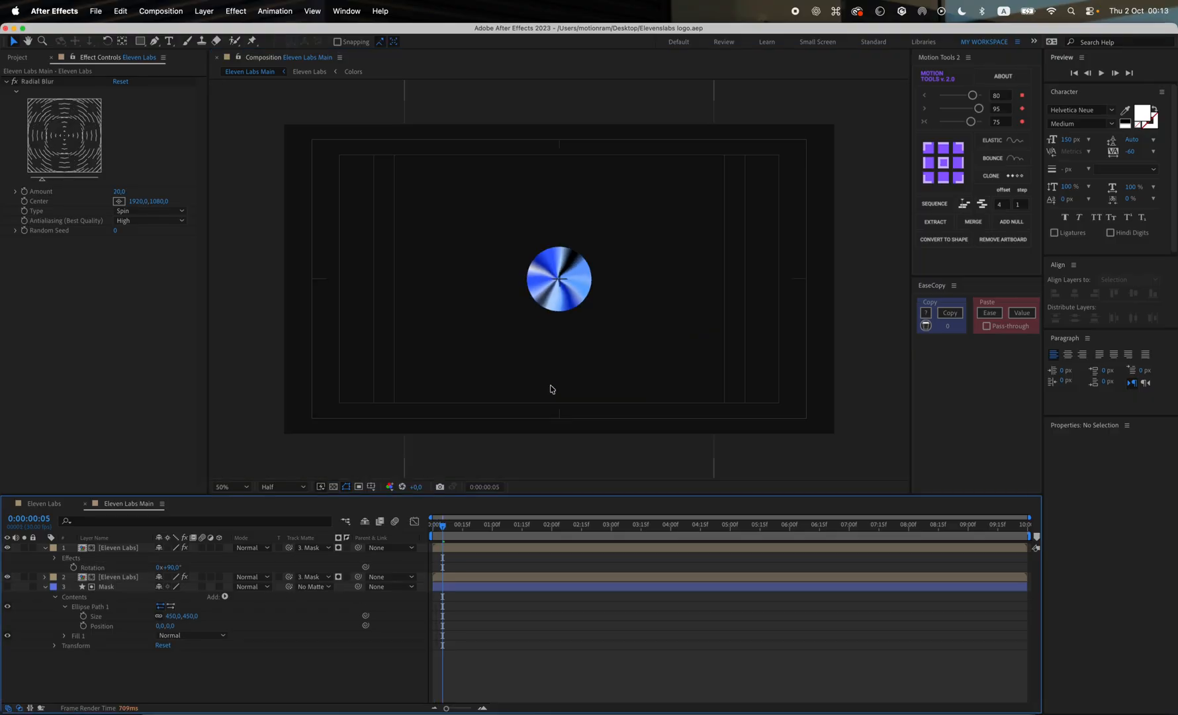
pyautogui.moveTo(521, 678)
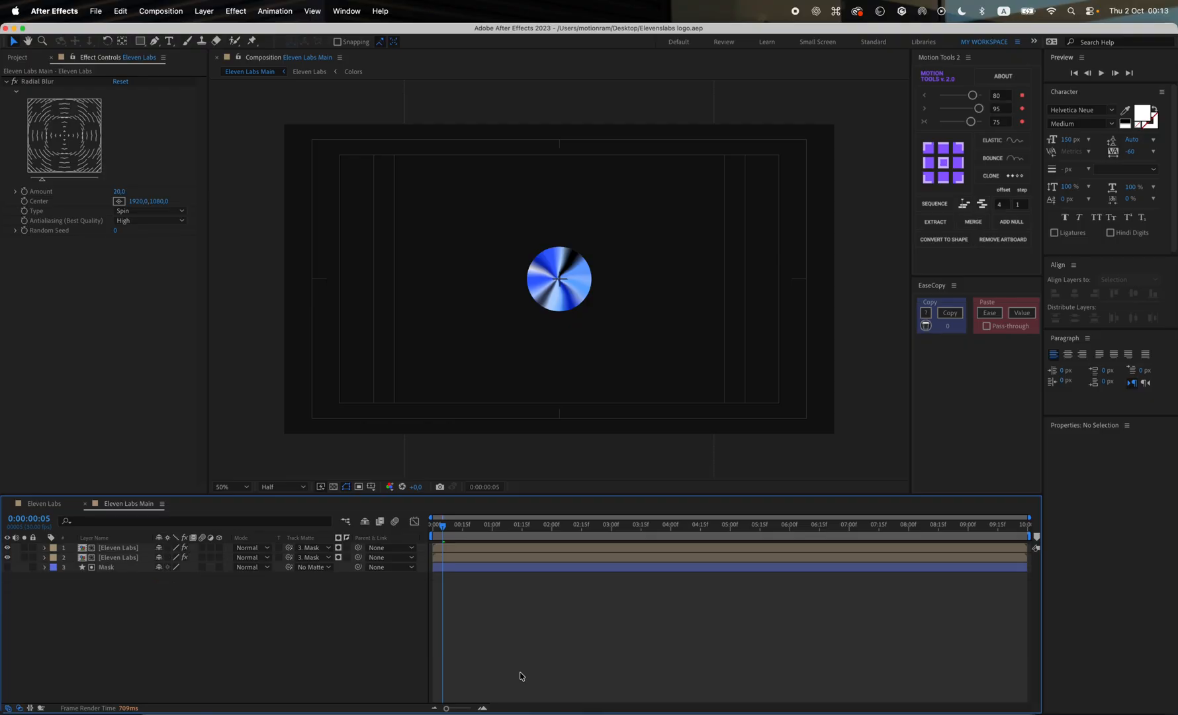
# Create a white 'ElevenLabs' text layer to the right of the disc
pyautogui.click(284, 487)
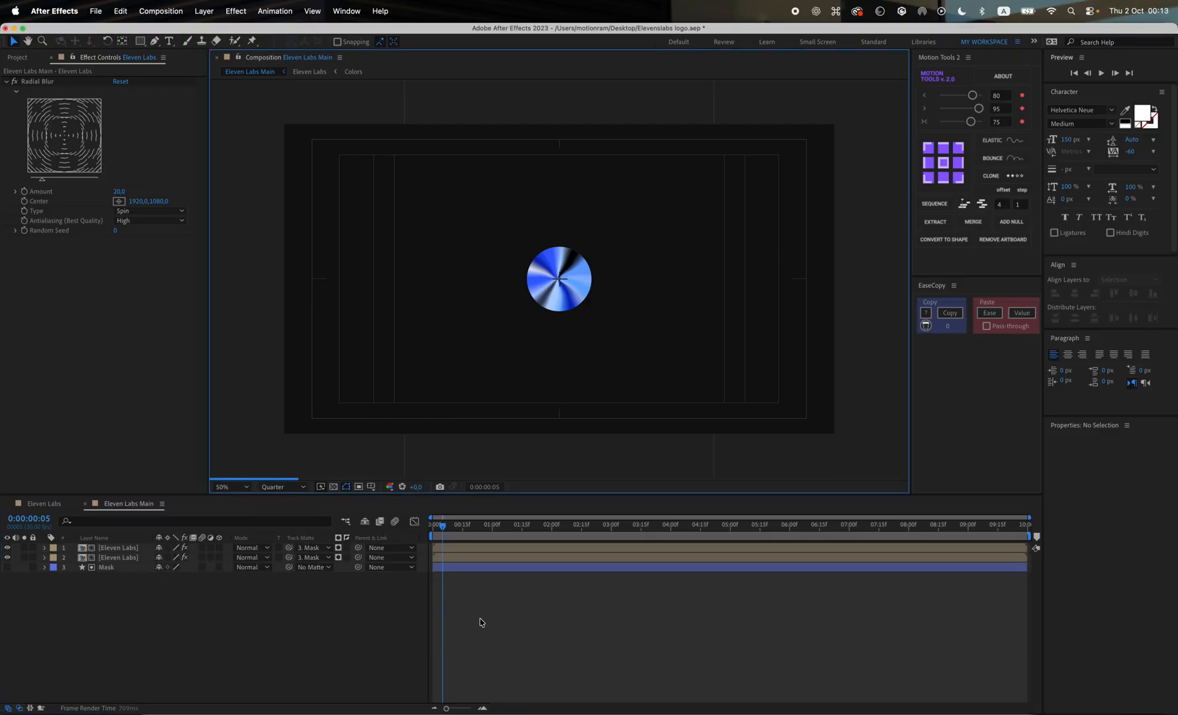
pyautogui.click(230, 487)
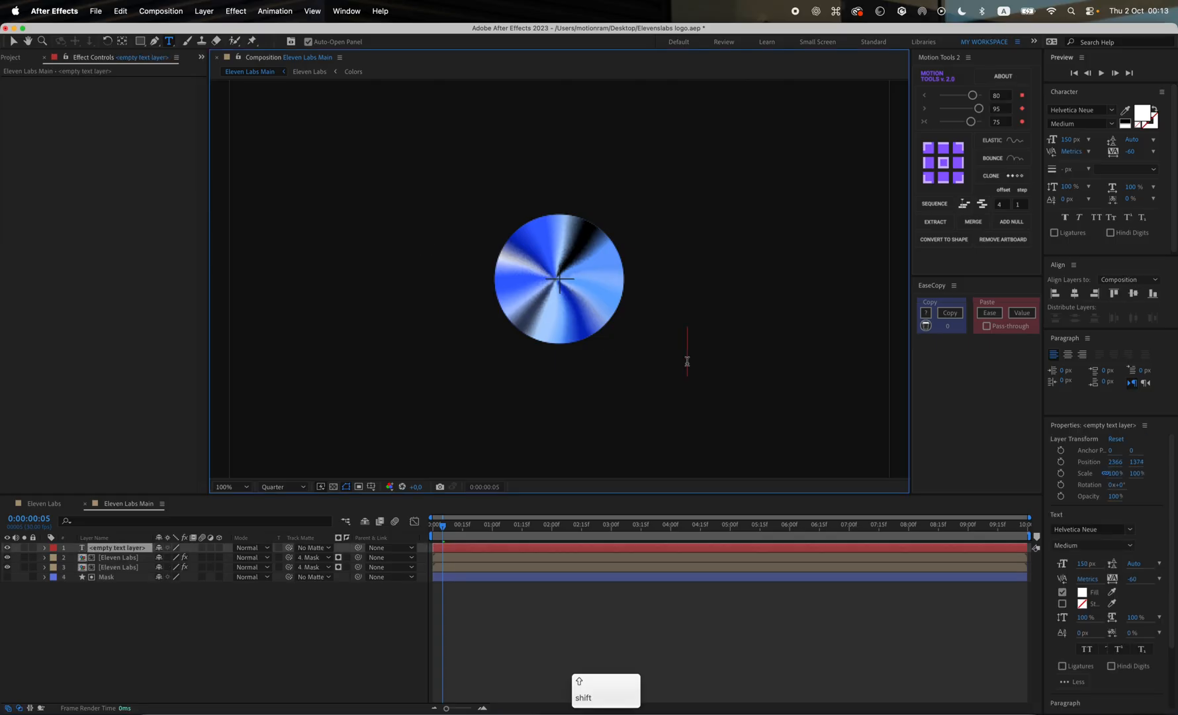
pyautogui.write('Eleven')
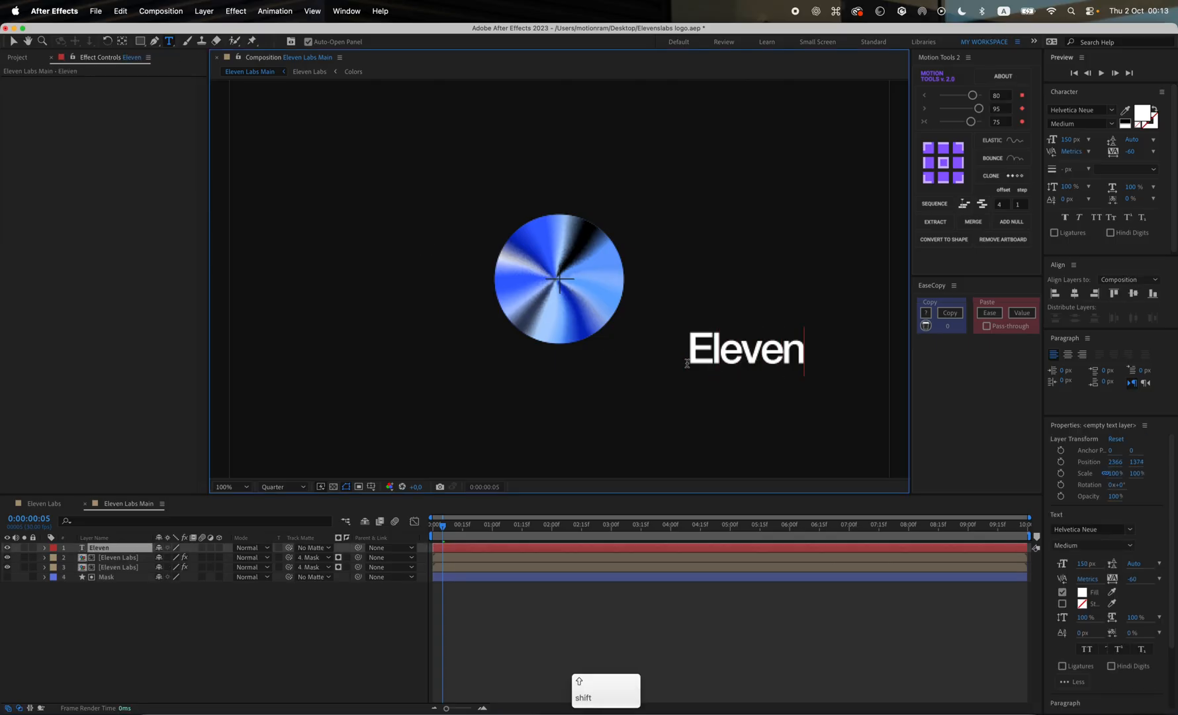
pyautogui.write('Labs')
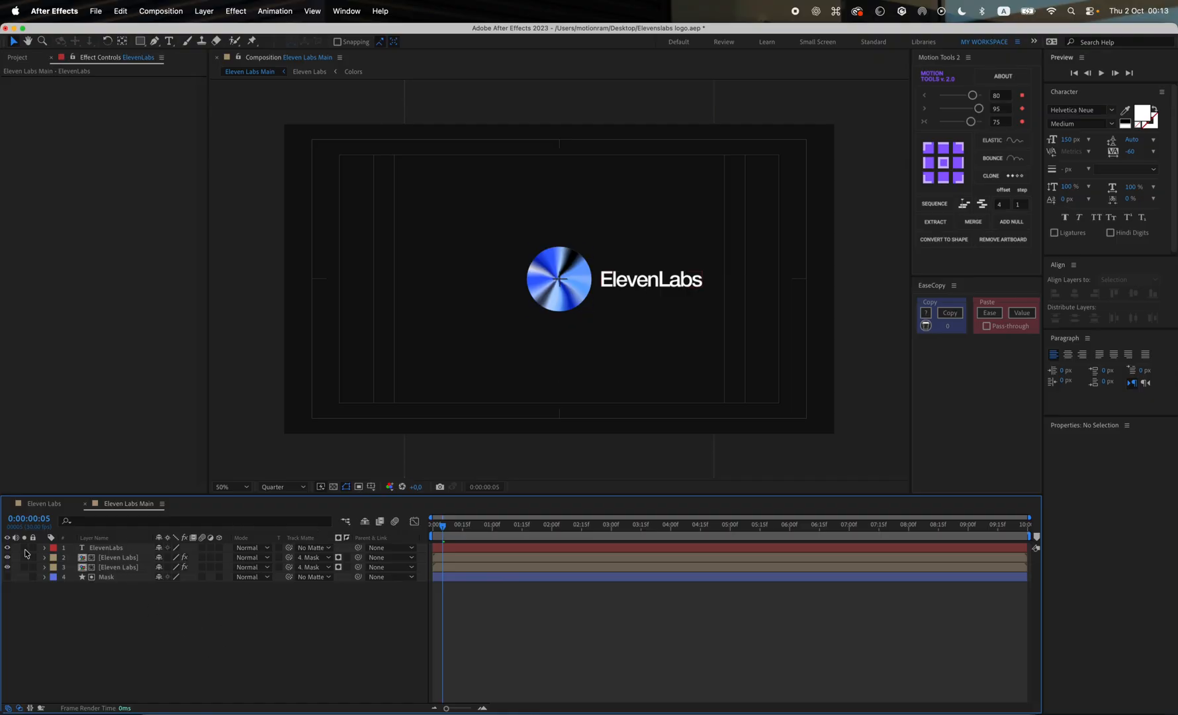
# Parent the Mask and disc layers to a new null and keyframe their scale-in and opacity
pyautogui.click(106, 577)
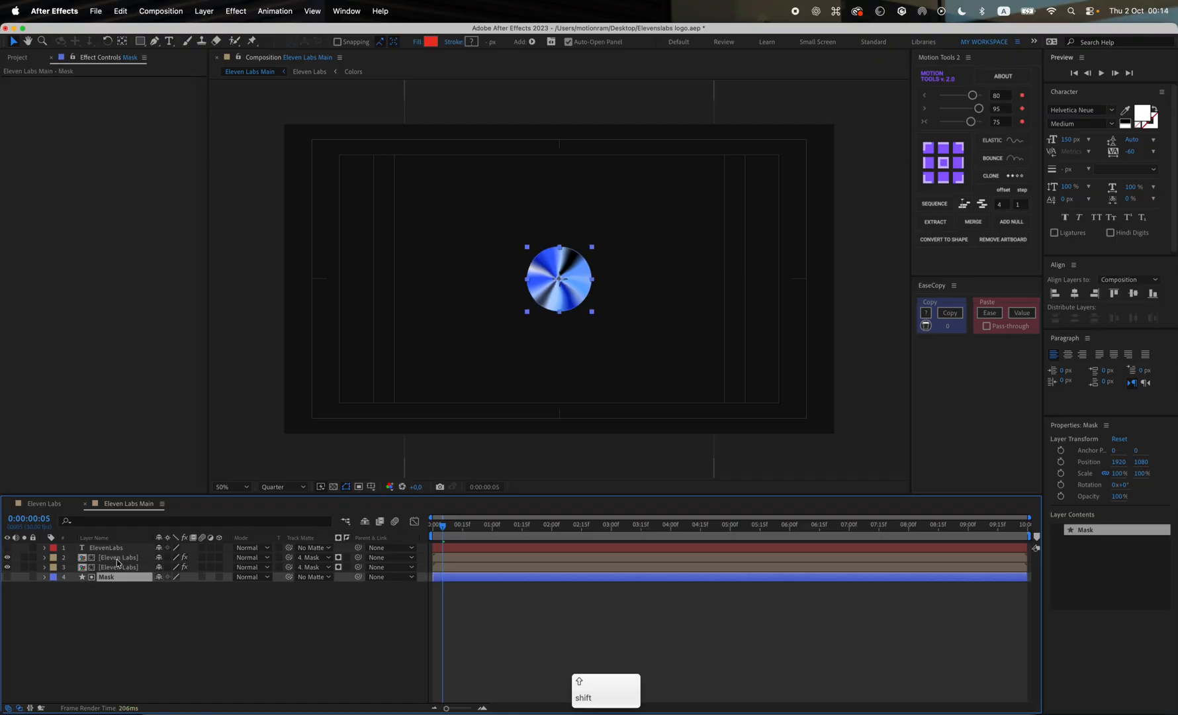
pyautogui.click(1011, 221)
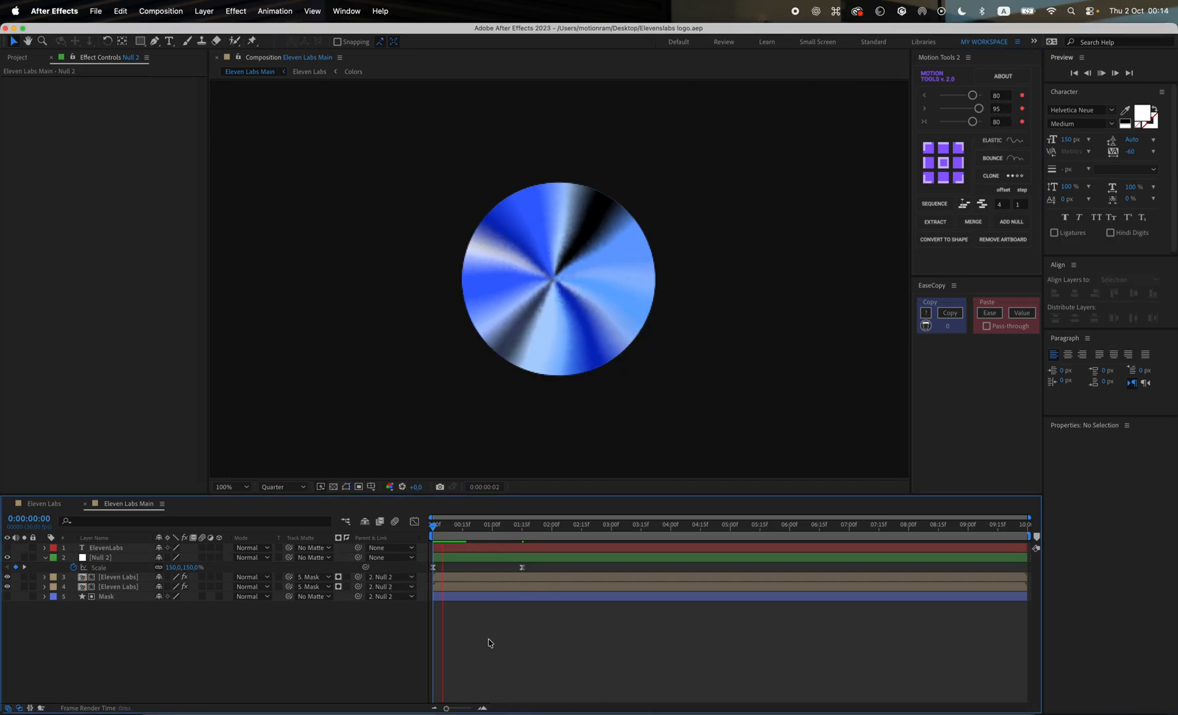
pyautogui.press('space')
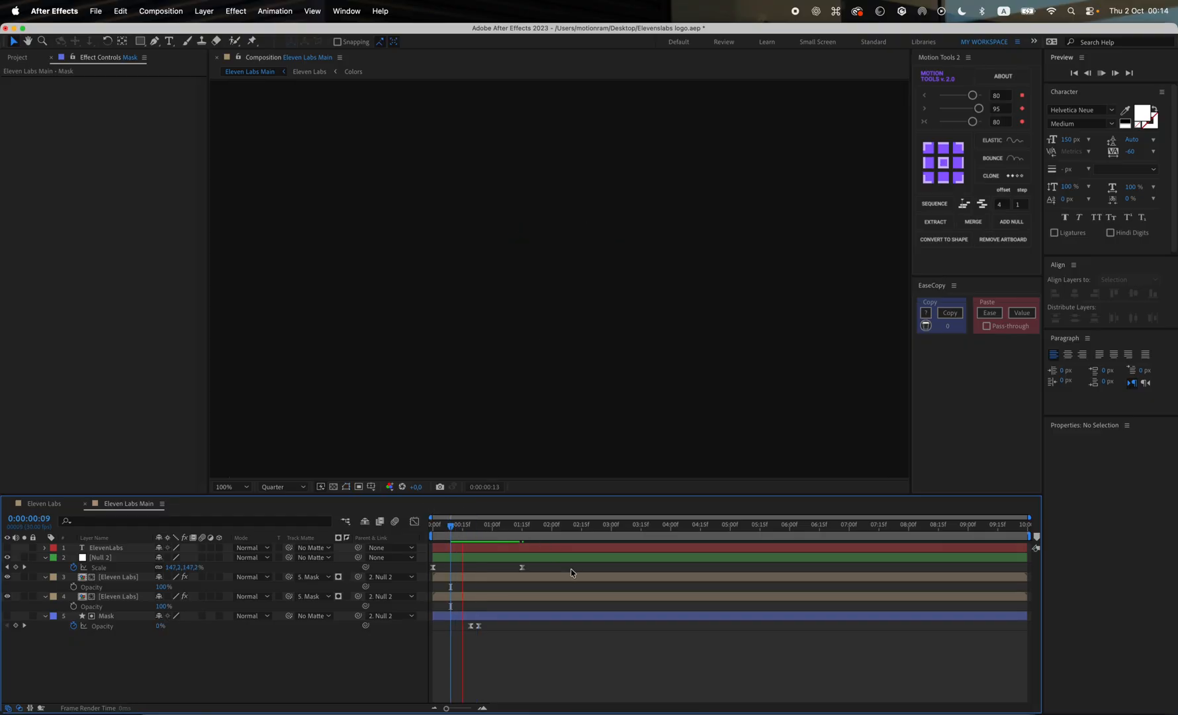
pyautogui.press('space')
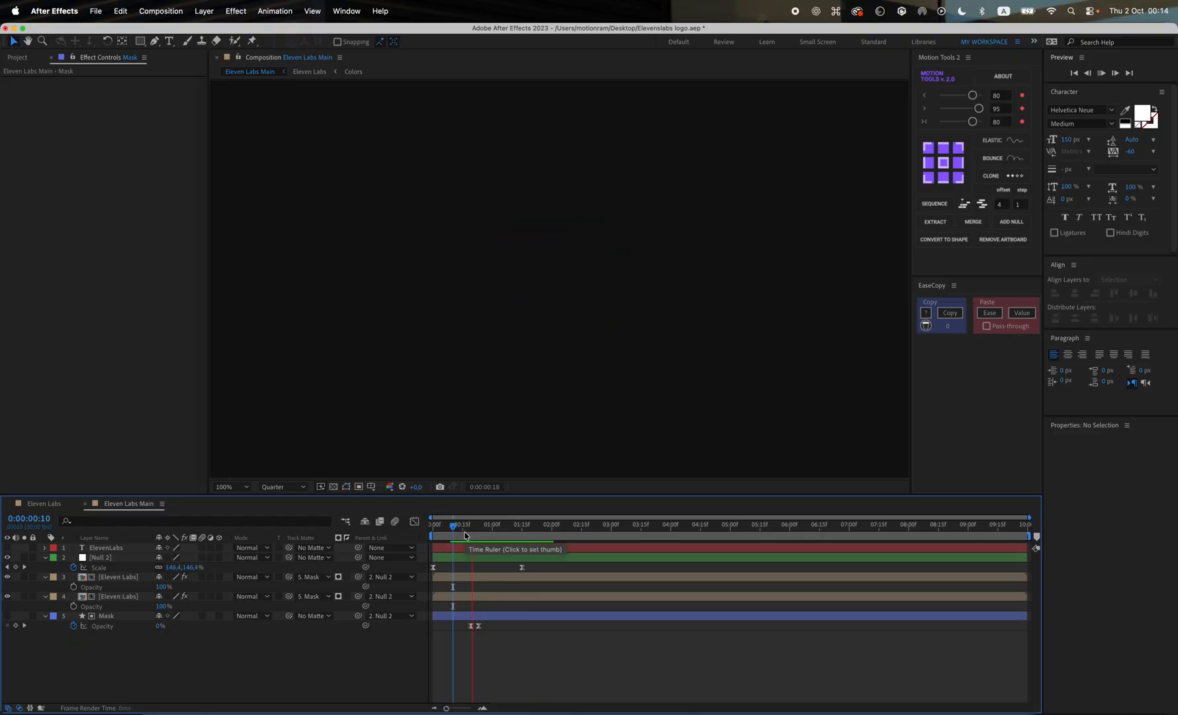
# Preview the scale-in animation with the ElevenLabs text appearing around two seconds
pyautogui.press('space')
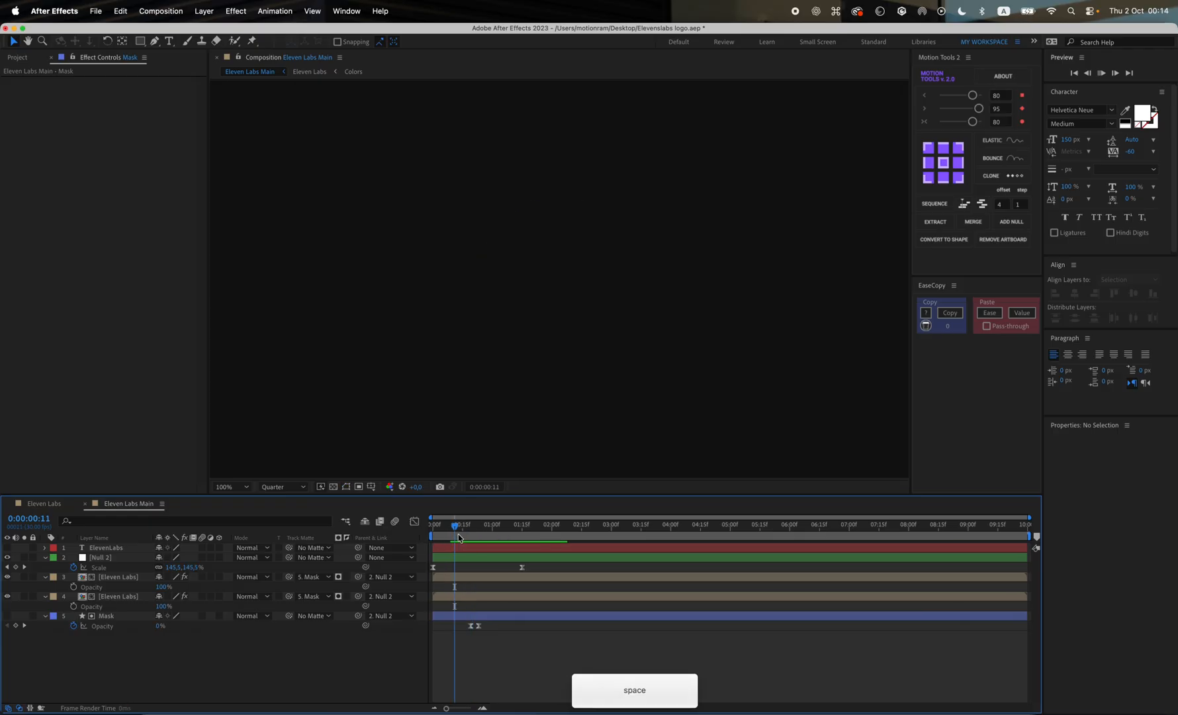
pyautogui.press('space')
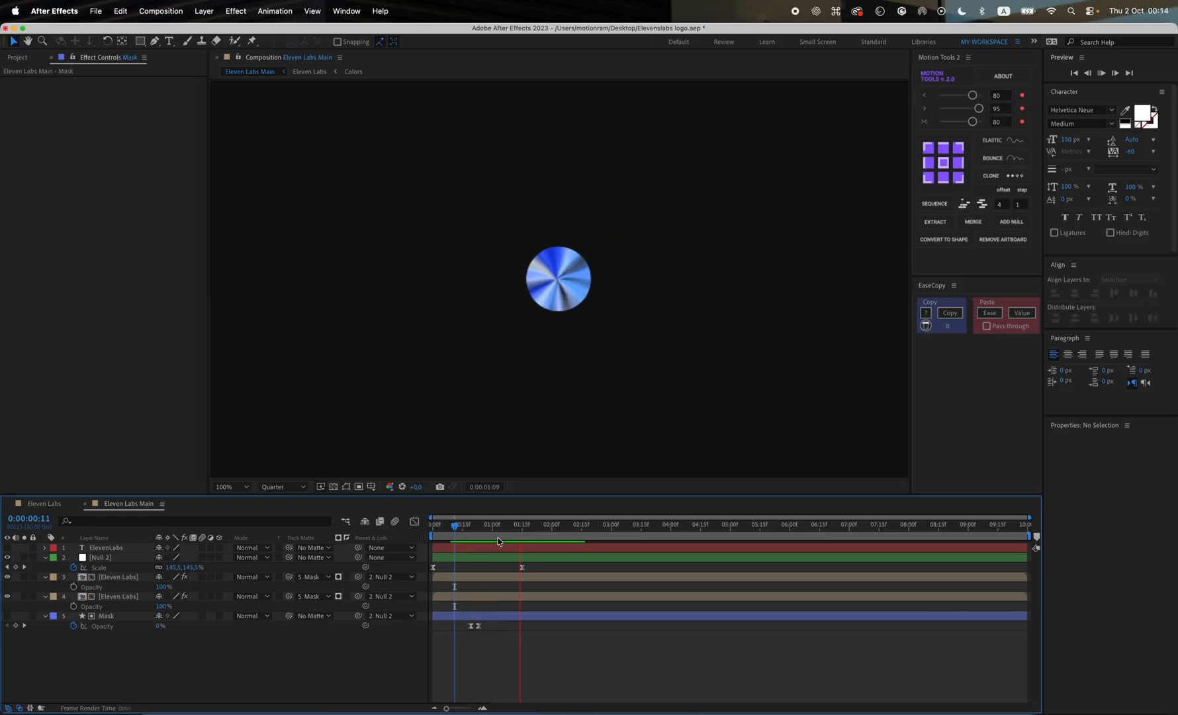
pyautogui.click(522, 524)
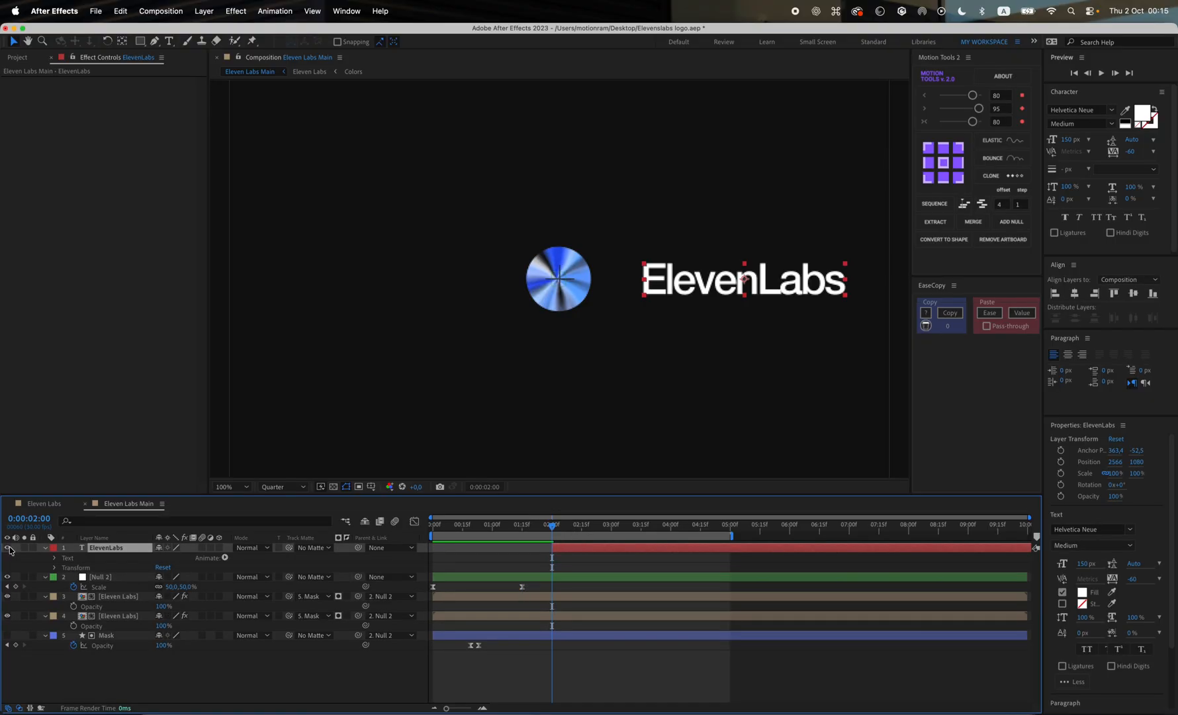
# Add an Animator with Tracking and Opacity properties to the ElevenLabs text layer
pyautogui.click(230, 487)
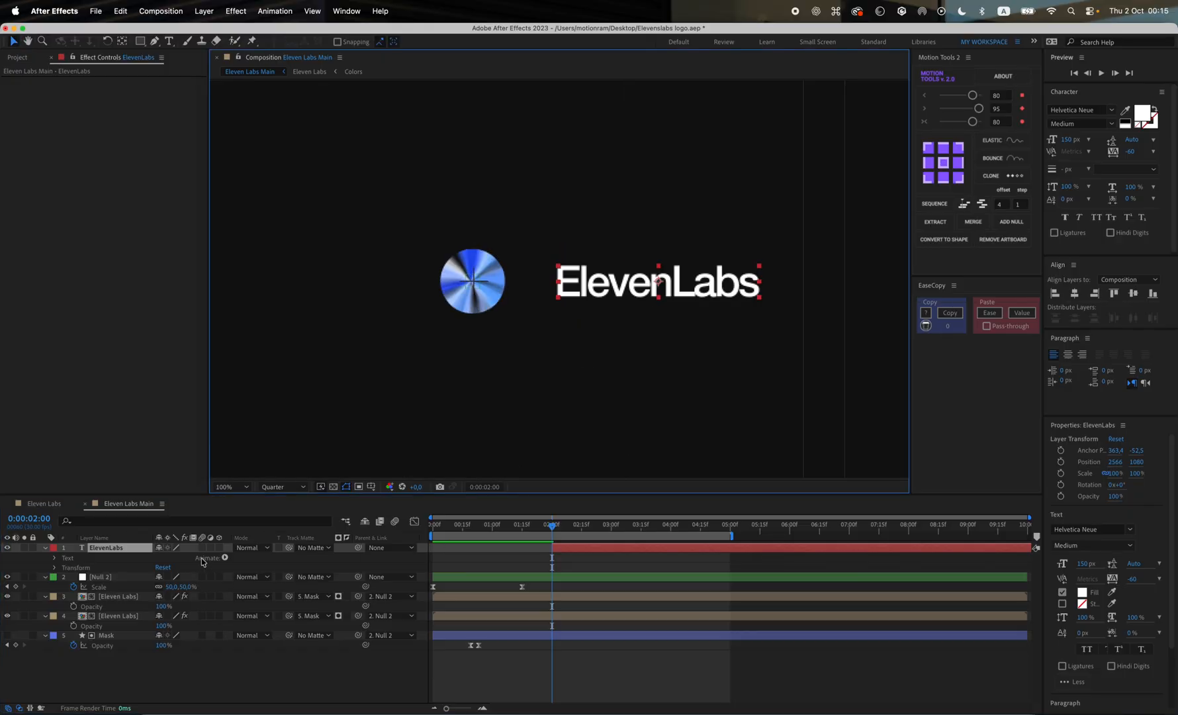
pyautogui.click(225, 557)
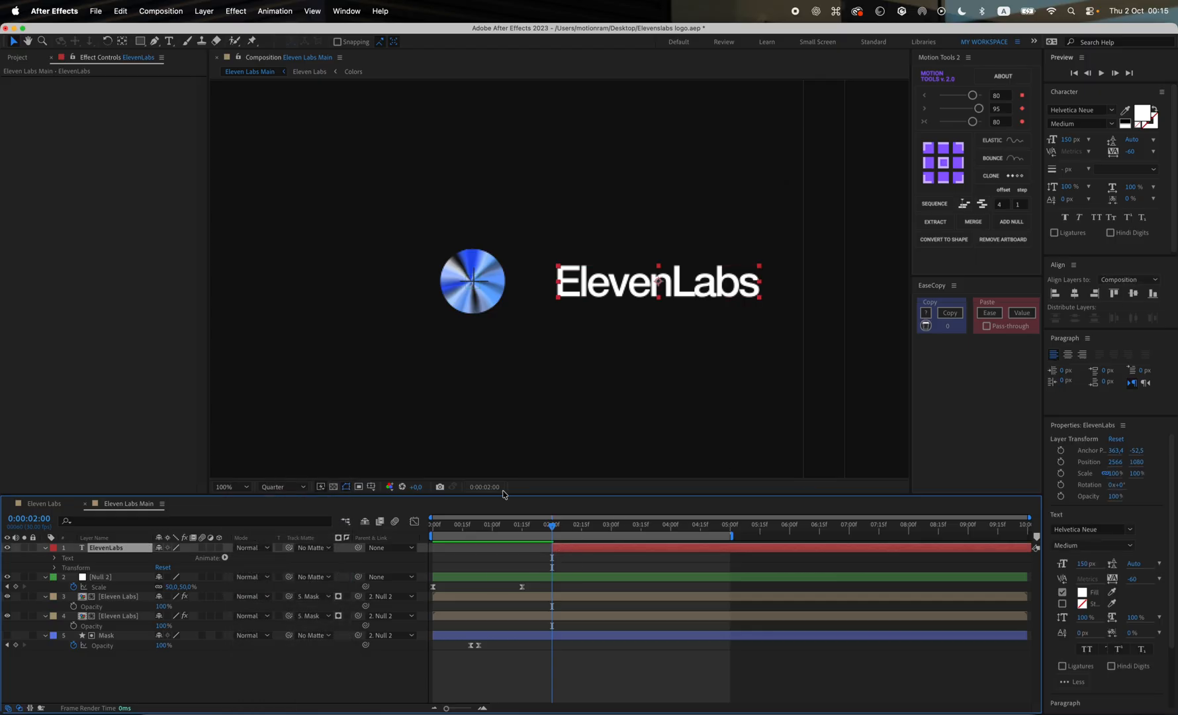
pyautogui.moveTo(262, 554)
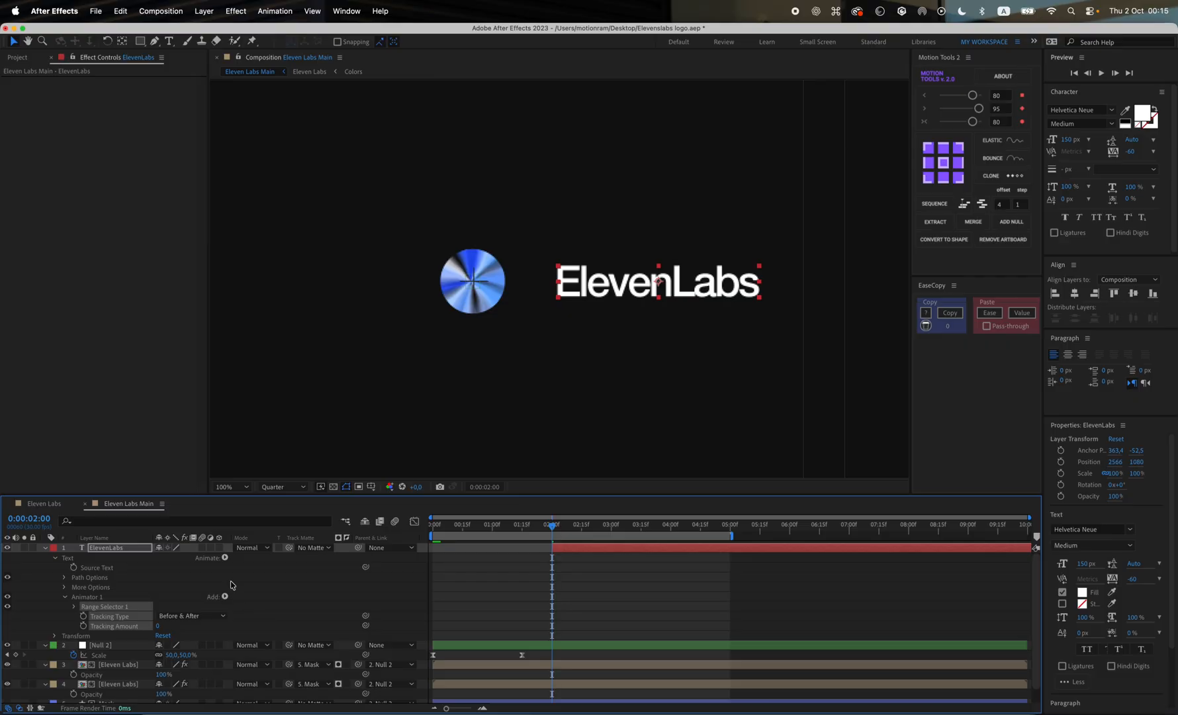
pyautogui.click(227, 597)
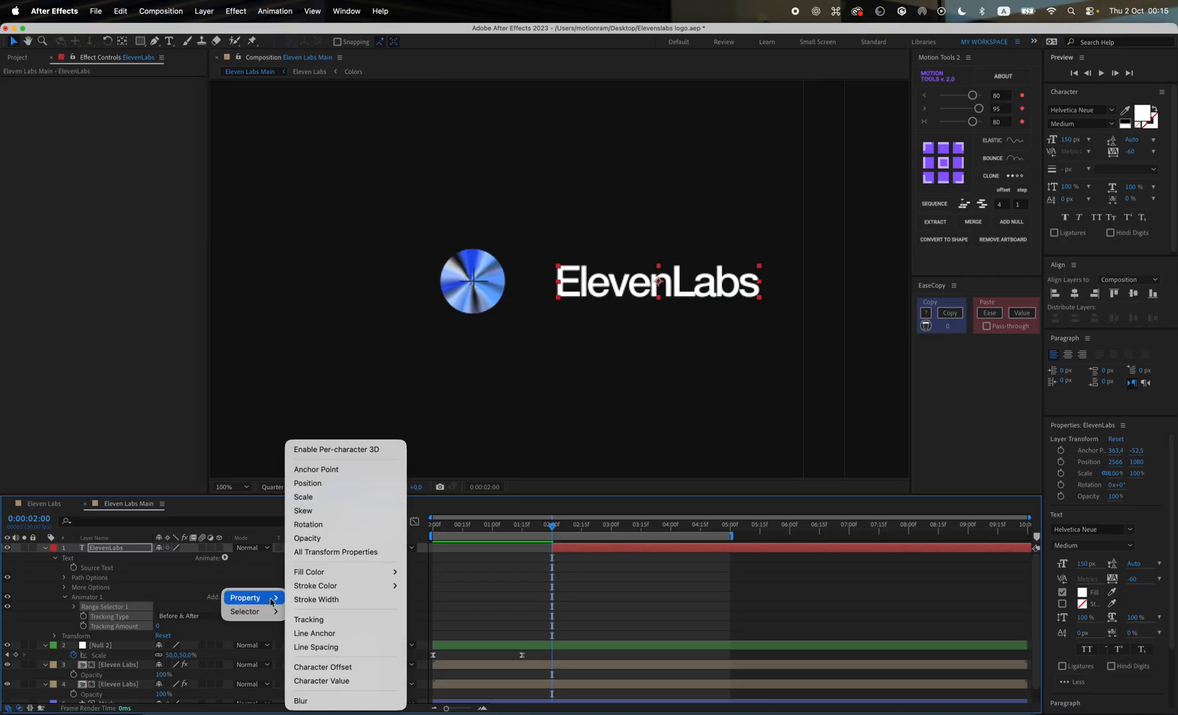
pyautogui.moveTo(317, 537)
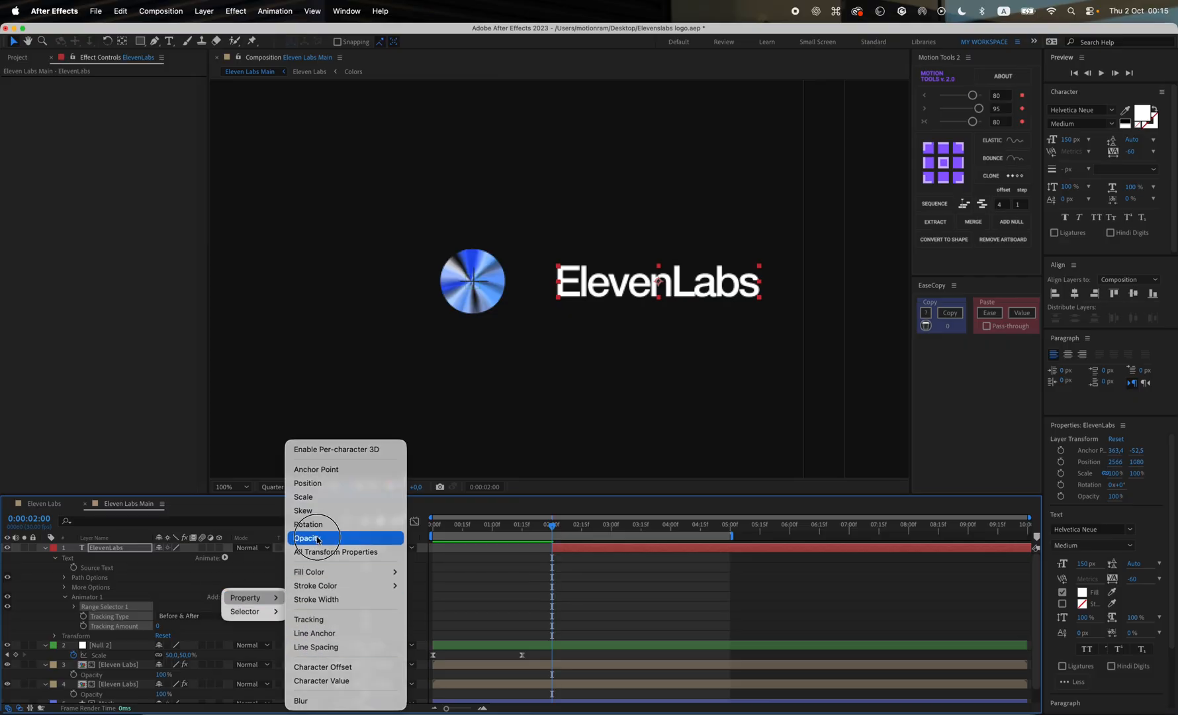
pyautogui.click(308, 537)
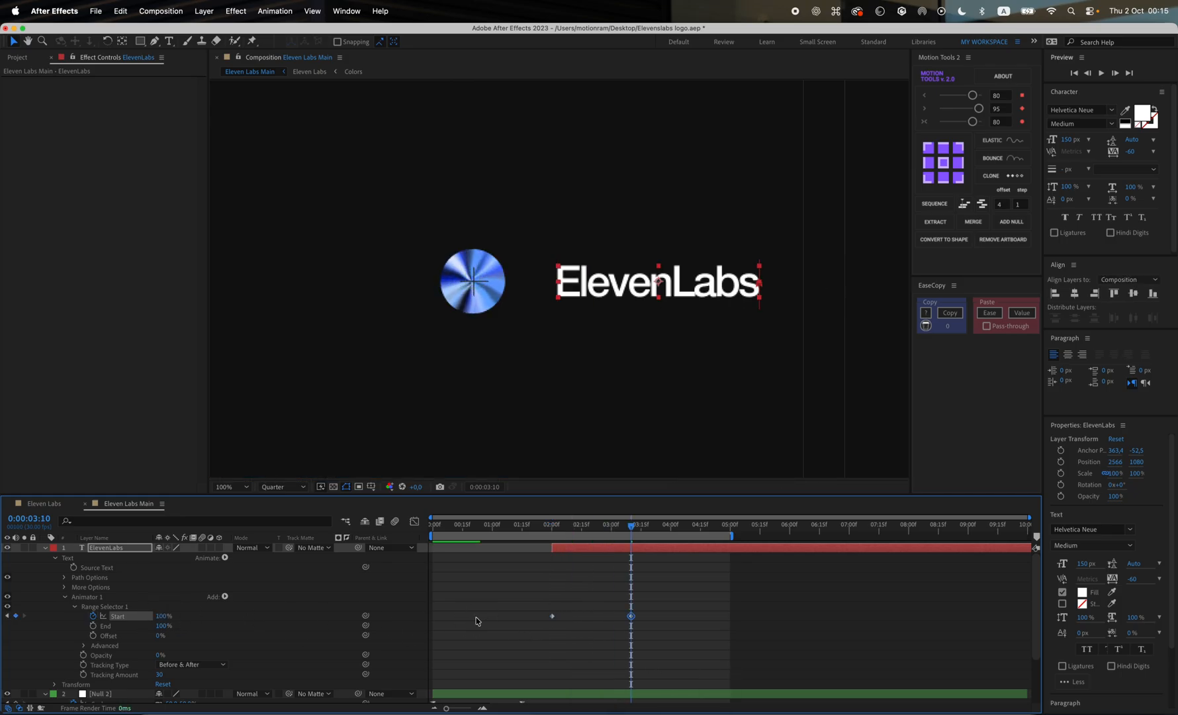
# Easy-ease both Range Selector Start keyframes and shape the speed curve for the letter reveal
pyautogui.moveTo(631, 524); pyautogui.dragTo(614, 524)
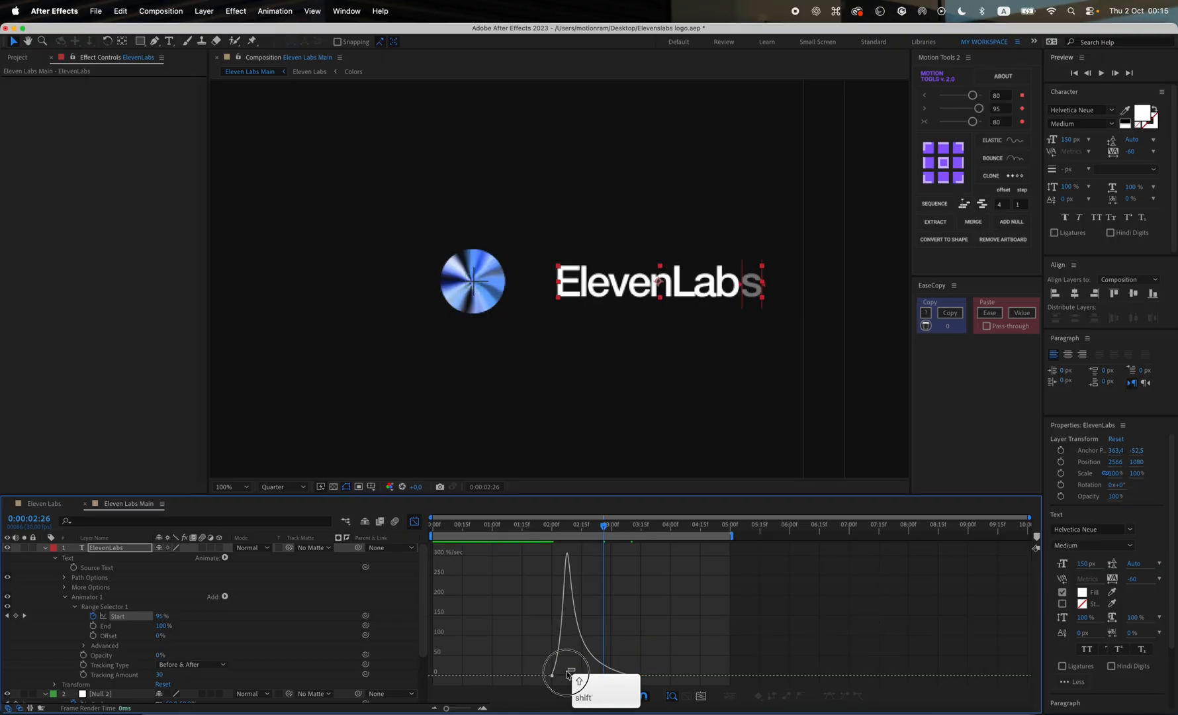
pyautogui.moveTo(568, 673); pyautogui.dragTo(559, 681)
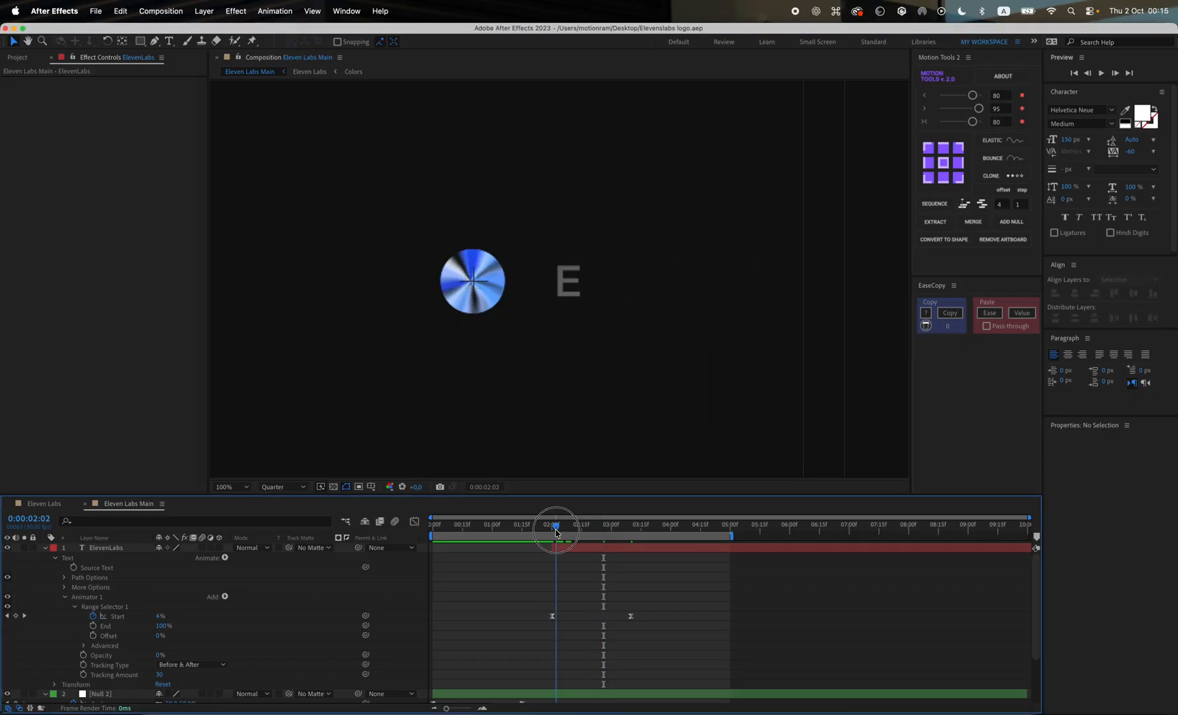
pyautogui.moveTo(556, 524); pyautogui.dragTo(605, 524)
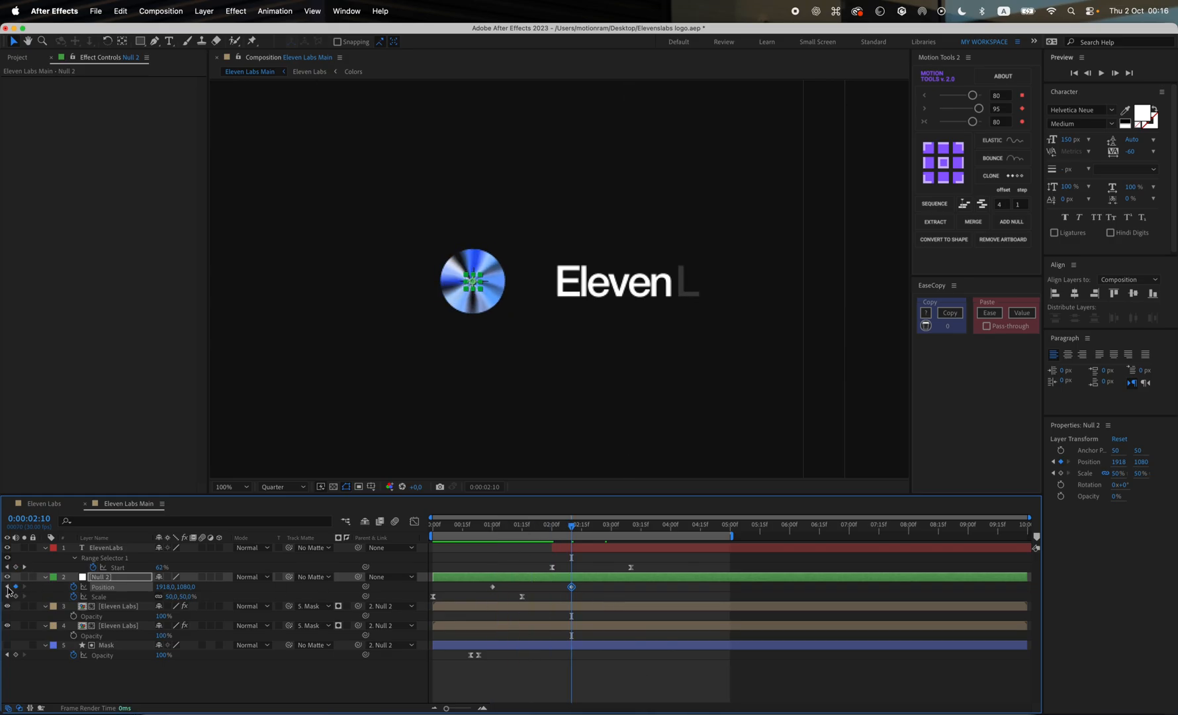
# Keyframe Null 2's position so the disc slides left from the frame centre
pyautogui.click(225, 487)
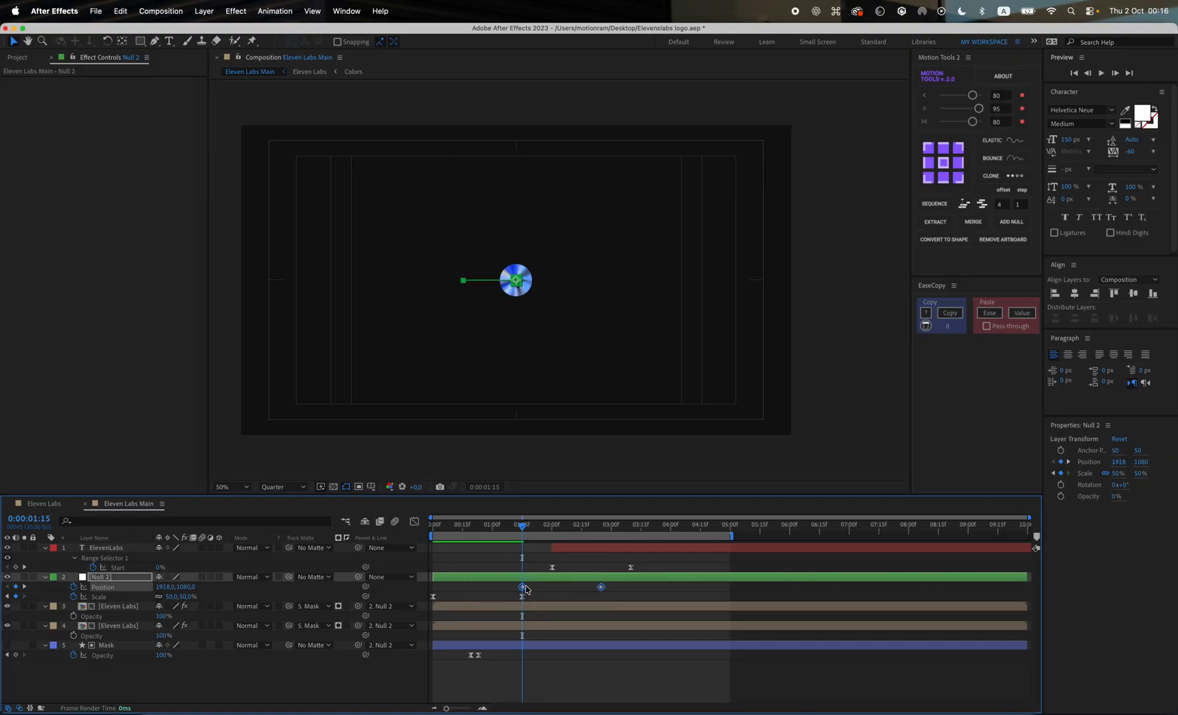
pyautogui.click(106, 547)
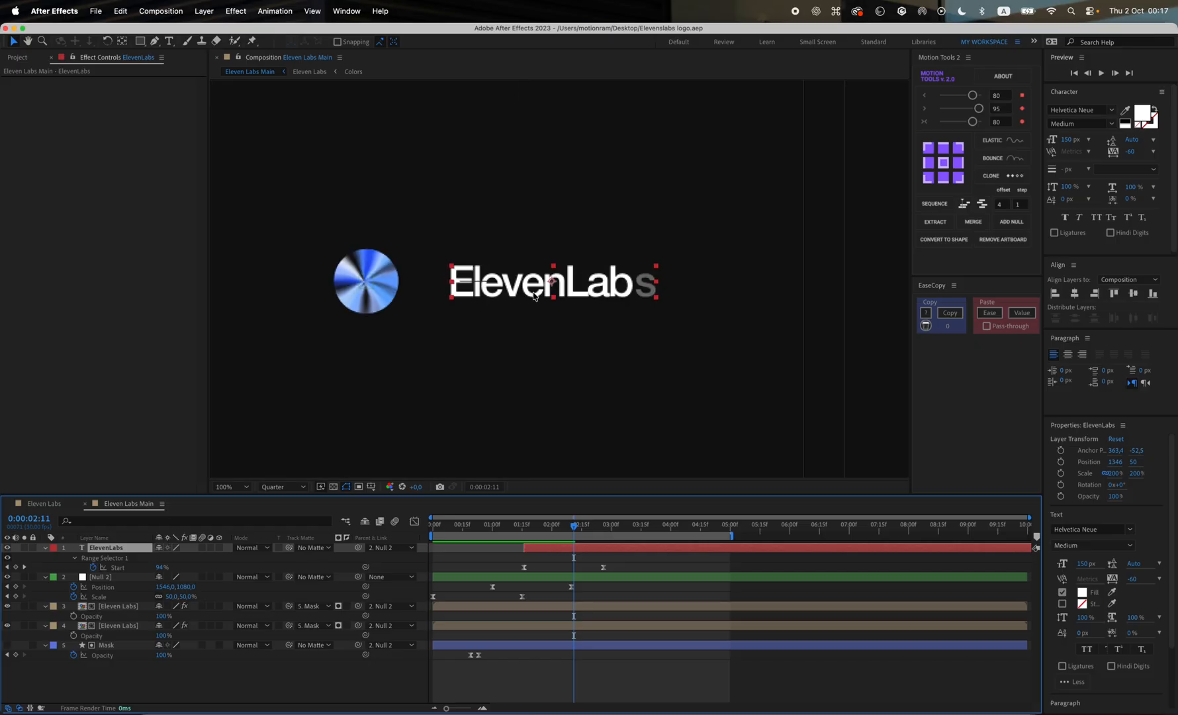
# Parent the ElevenLabs text to Null 2 and shift it beside the disc
pyautogui.moveTo(551, 282); pyautogui.dragTo(525, 284)
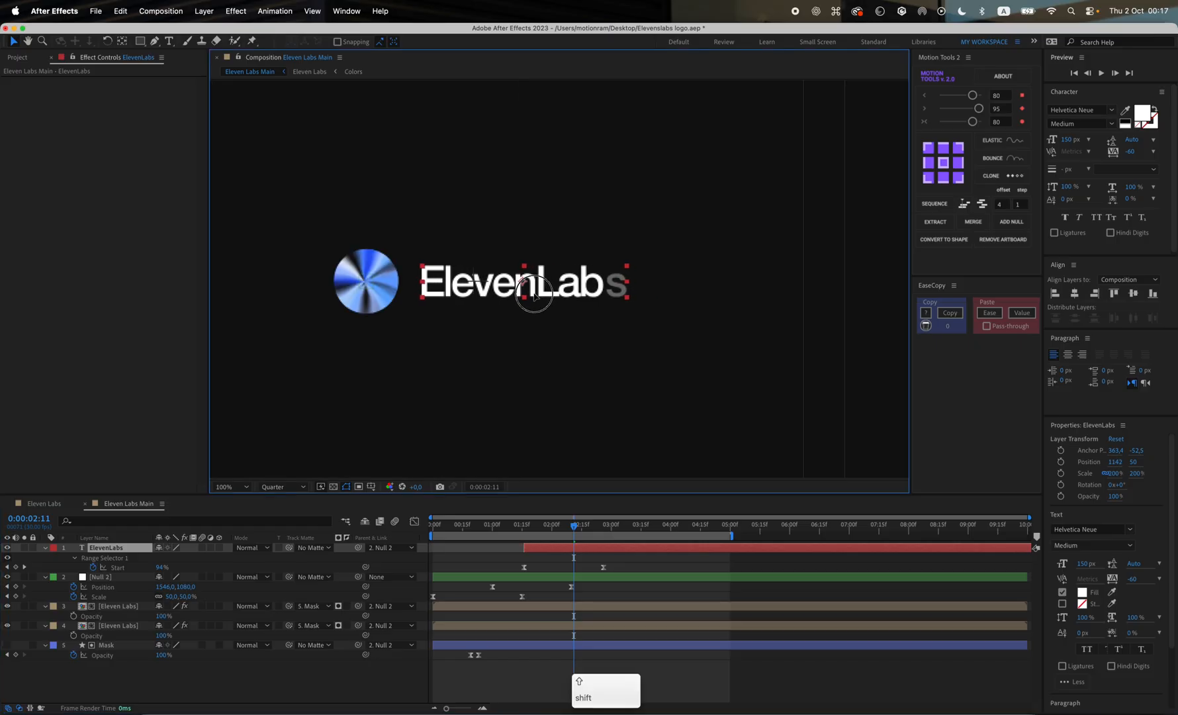
pyautogui.click(230, 487)
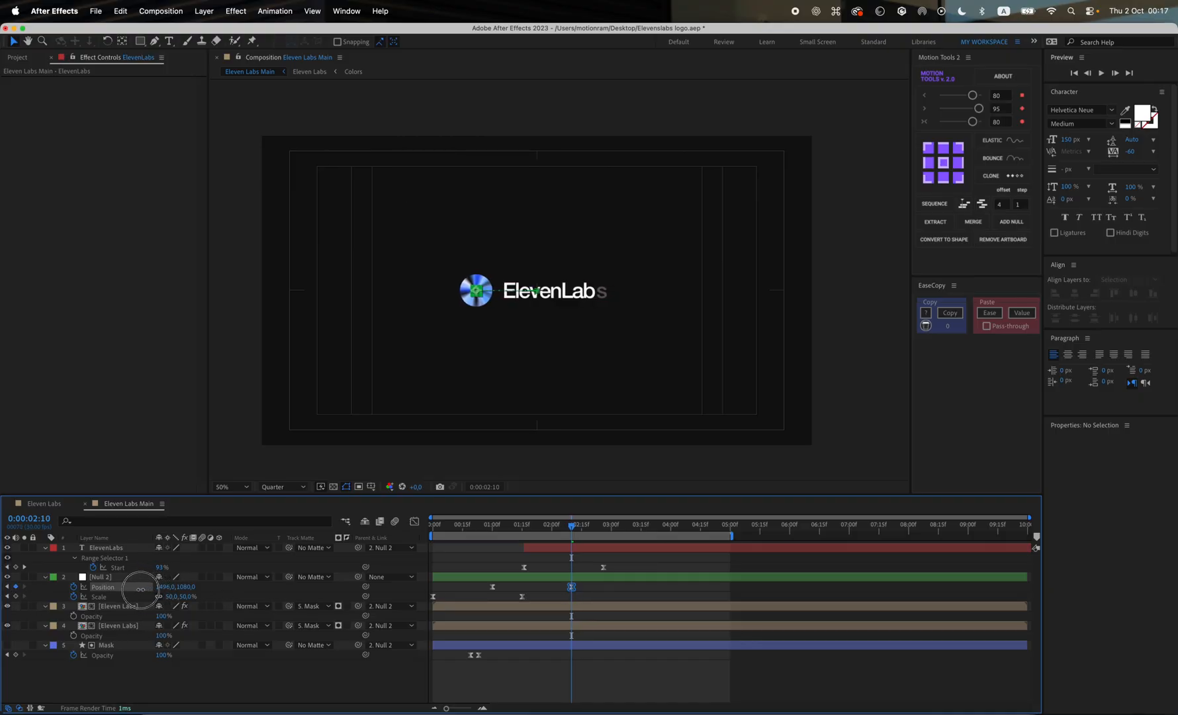
pyautogui.click(99, 577)
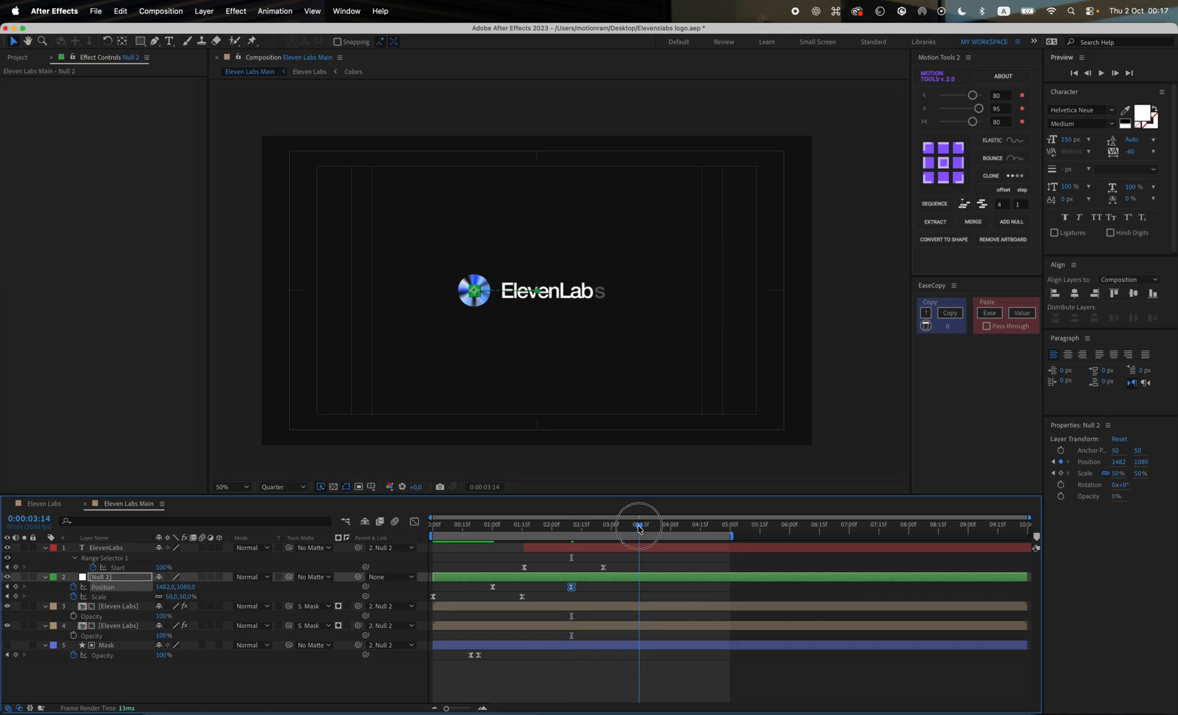
# End the preview range at 3:14, where the slide finishes
pyautogui.click(1104, 72)
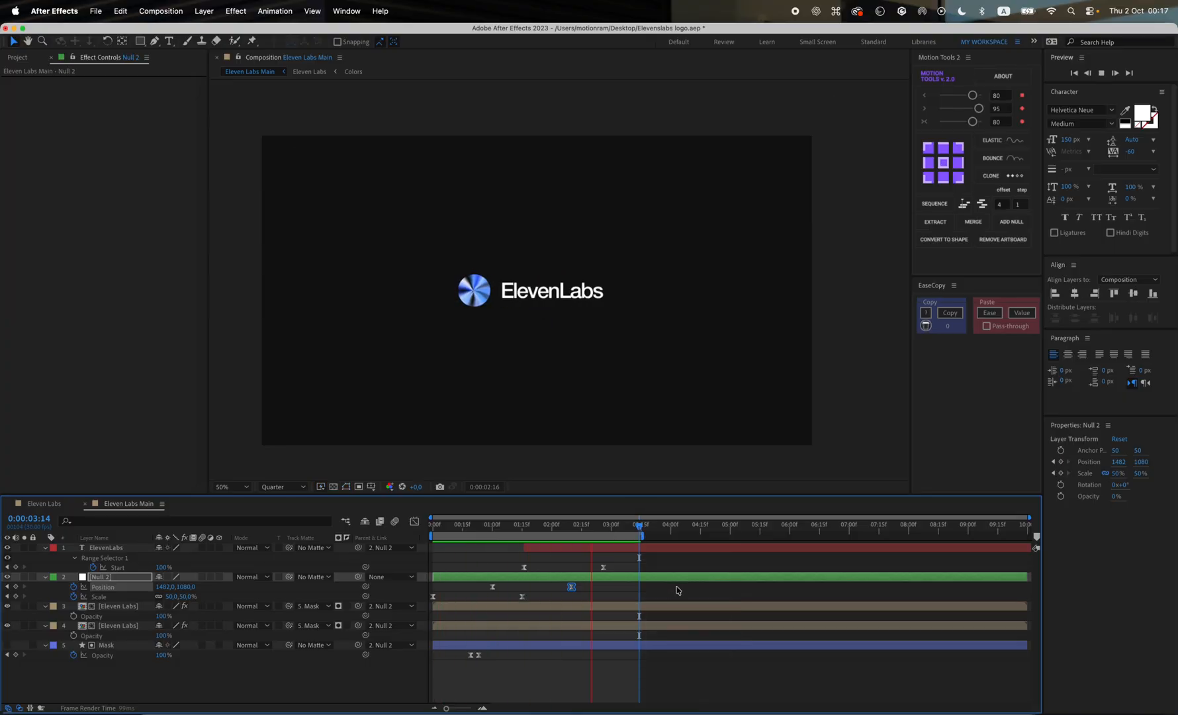
pyautogui.press('space')
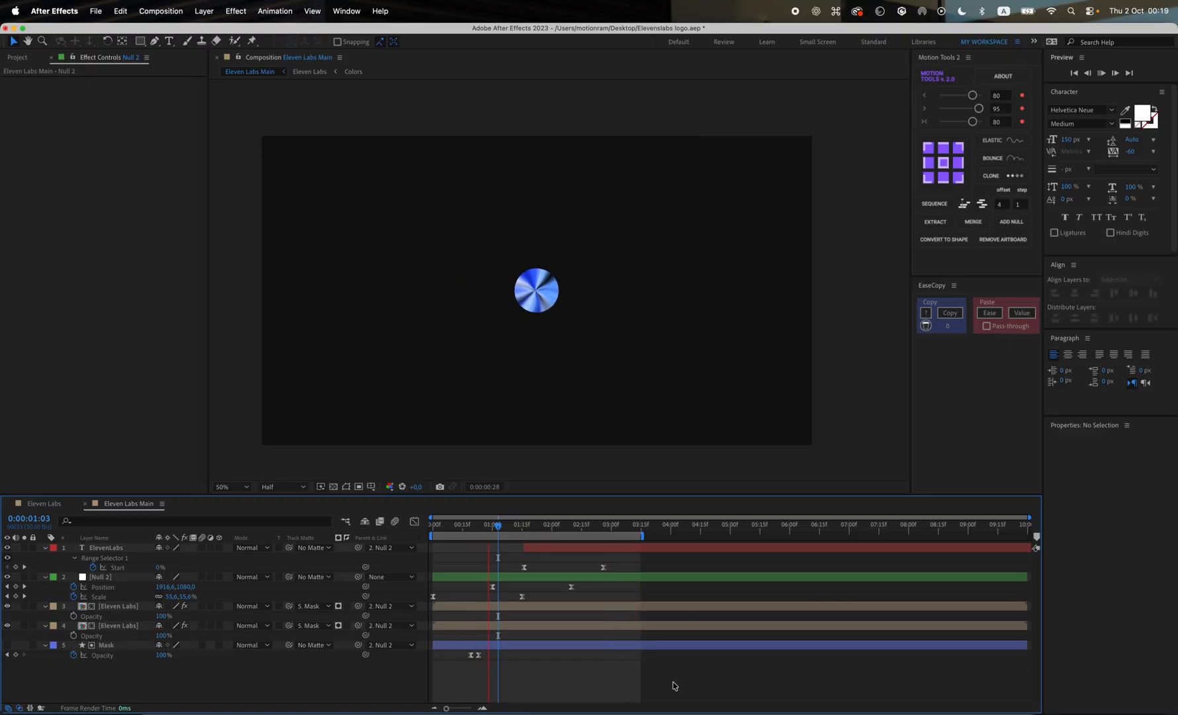
# Switch the Composition panel resolution to Half and preview the disc scaling in
pyautogui.click(1105, 73)
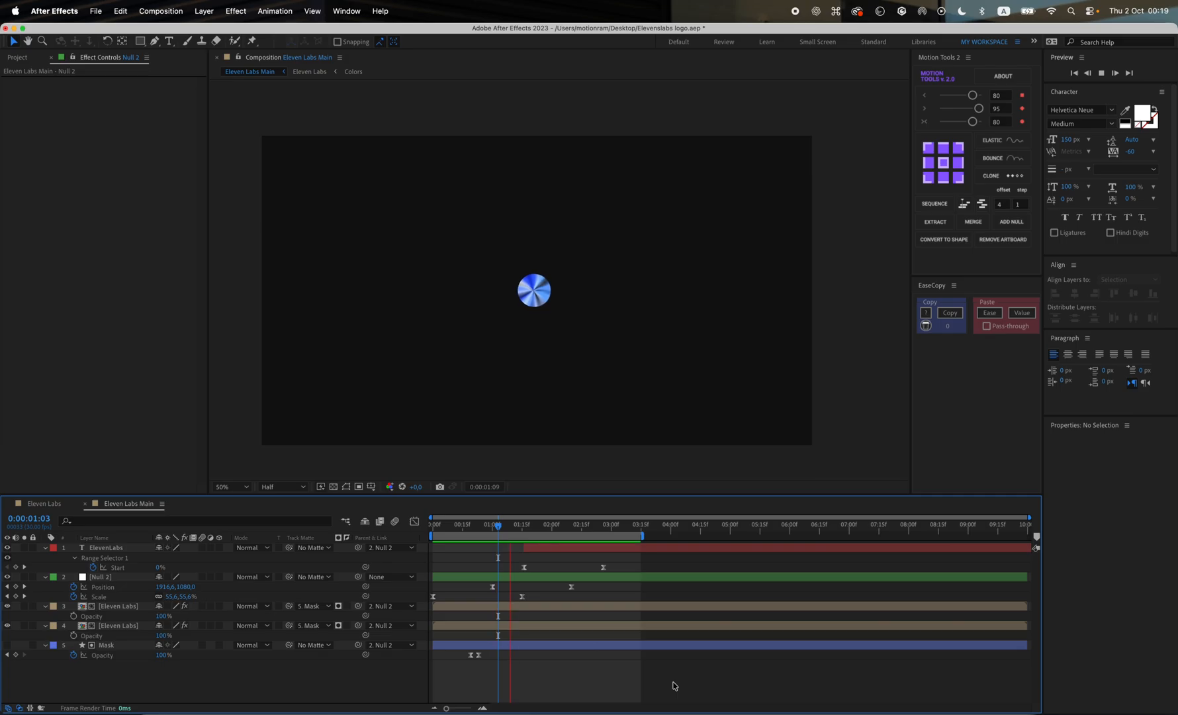